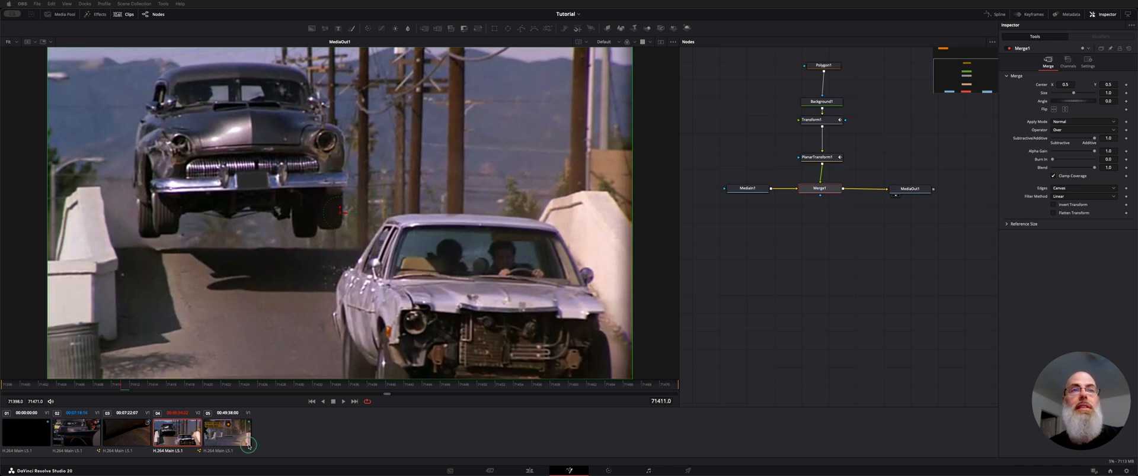
pyautogui.moveTo(256, 178)
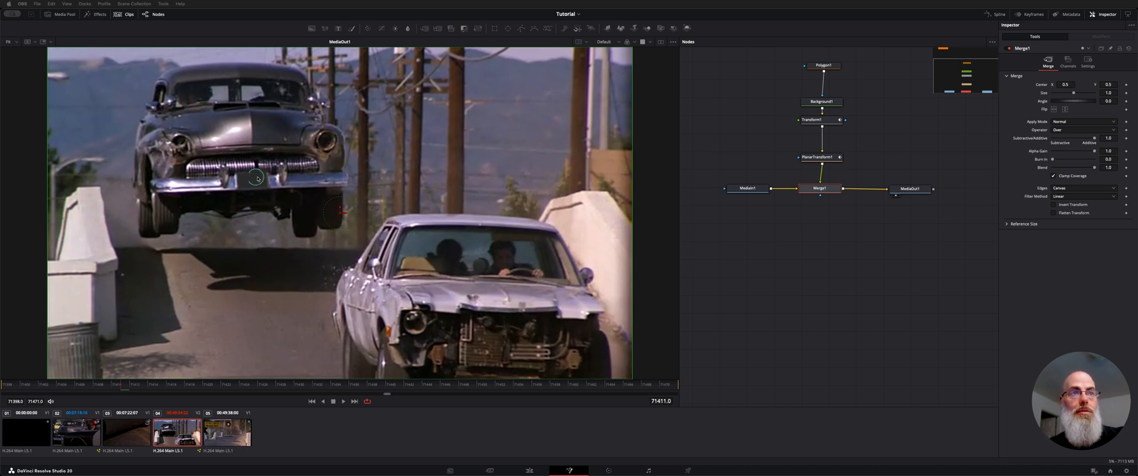
# Switch to the clip's empty Fusion comp with only MediaIn1 wired to MediaOut1
pyautogui.click(333, 402)
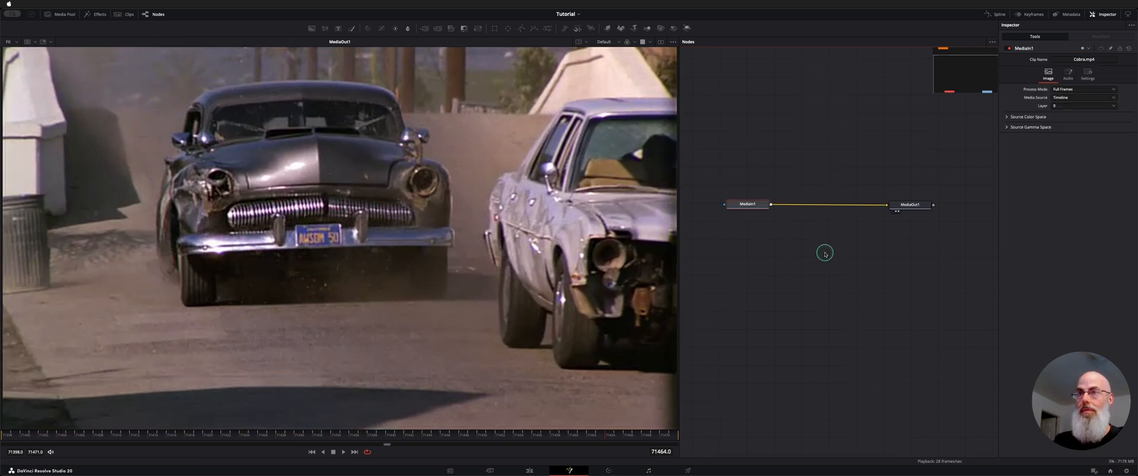
# Select MediaIn1 and move the playhead to frame 71398 where the car crests the bridge
pyautogui.click(748, 205)
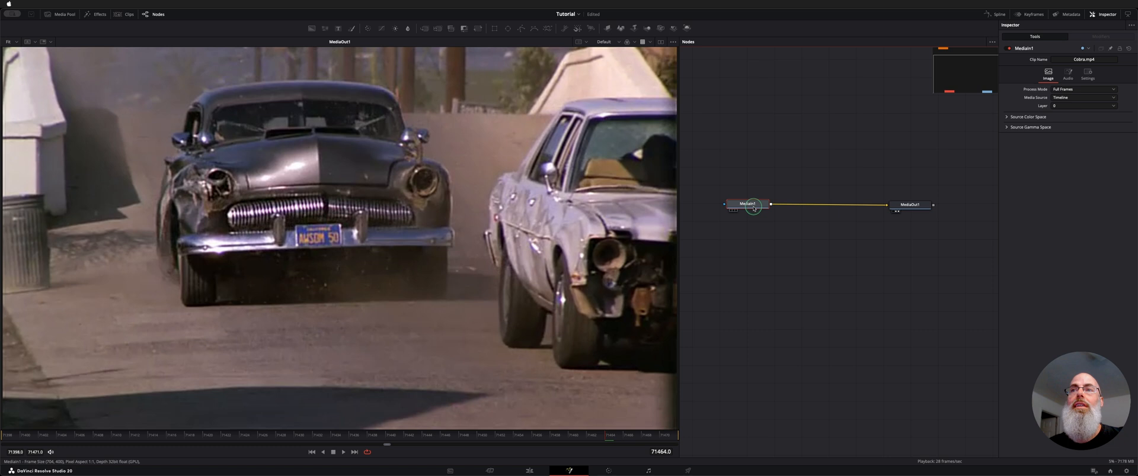
pyautogui.click(311, 451)
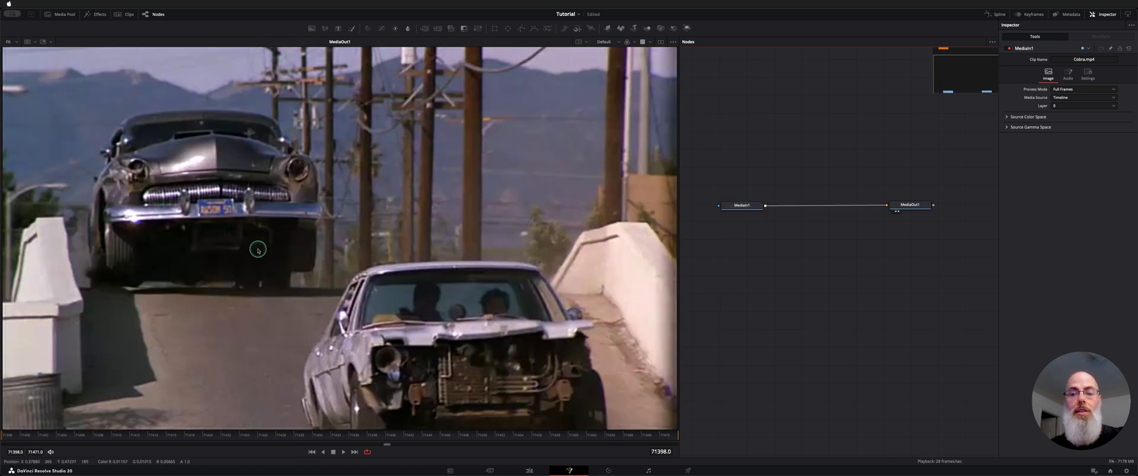
pyautogui.moveTo(282, 229)
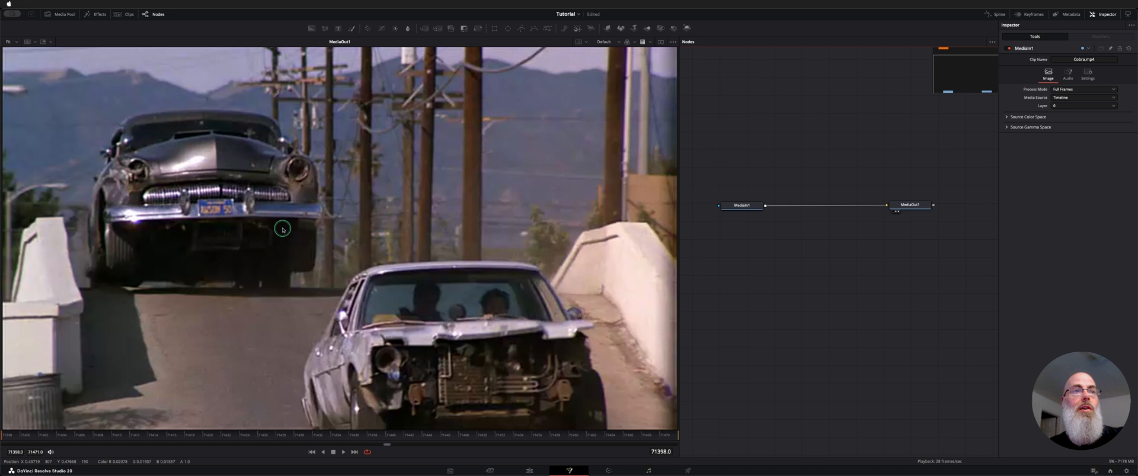
pyautogui.click(741, 205)
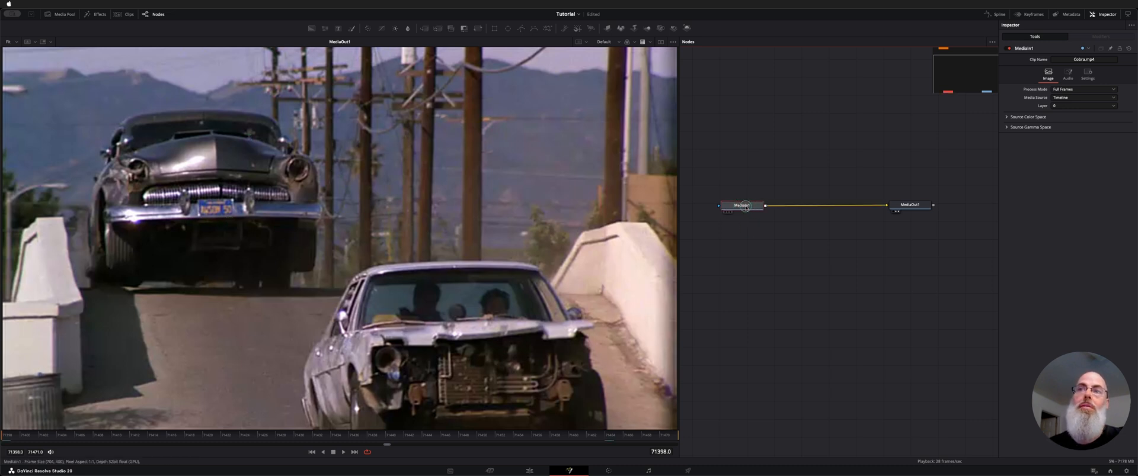
pyautogui.moveTo(740, 205)
pyautogui.write('pla')
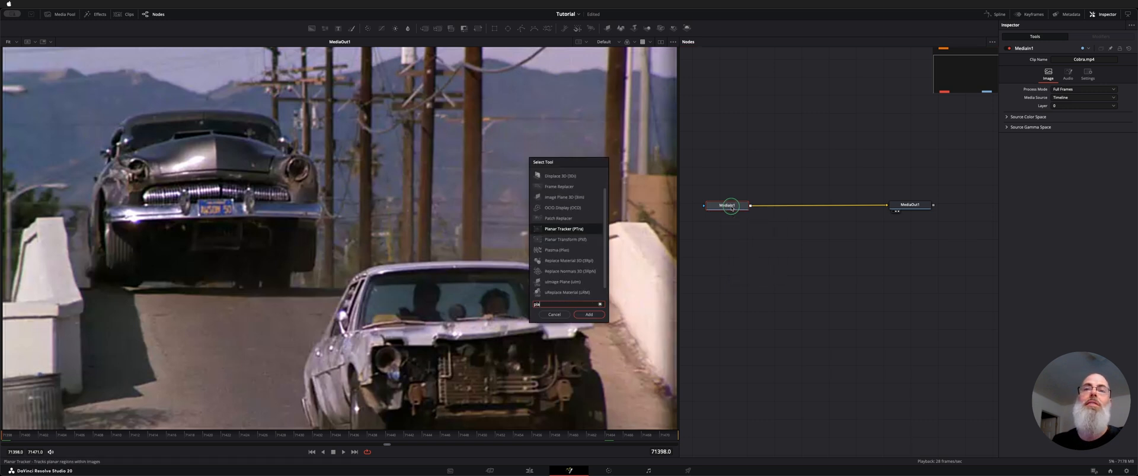
# Add a Planar Tracker after MediaIn1 and select the new PlanarTracker2 node
pyautogui.click(588, 315)
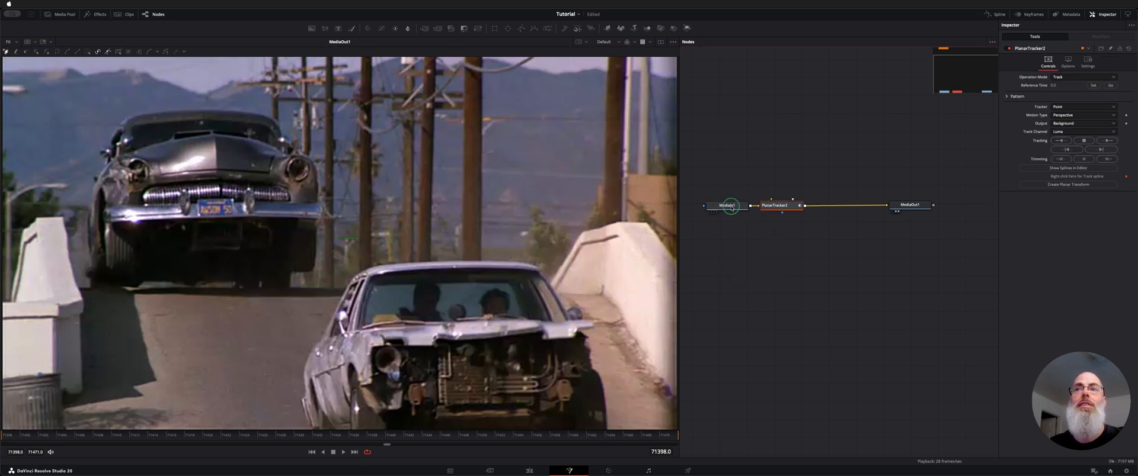
pyautogui.click(727, 205)
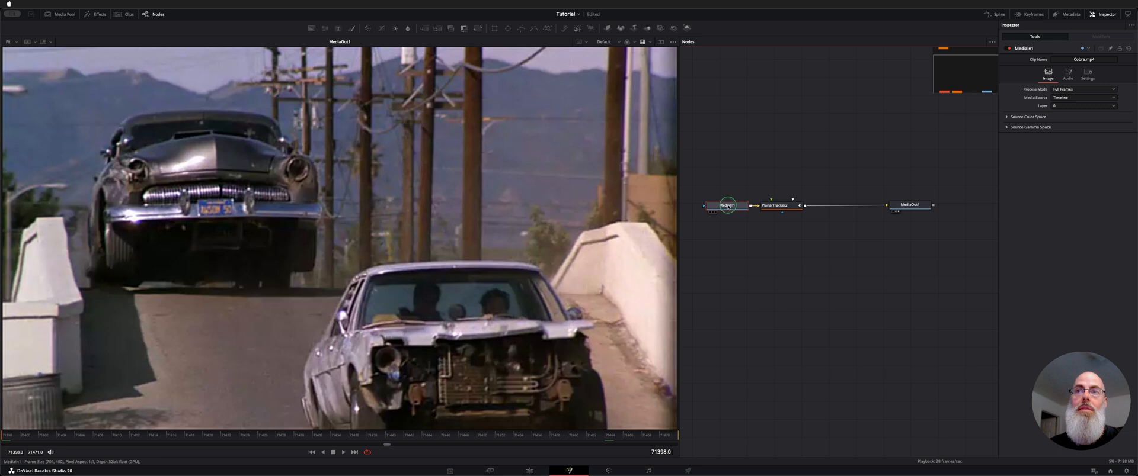
pyautogui.click(773, 205)
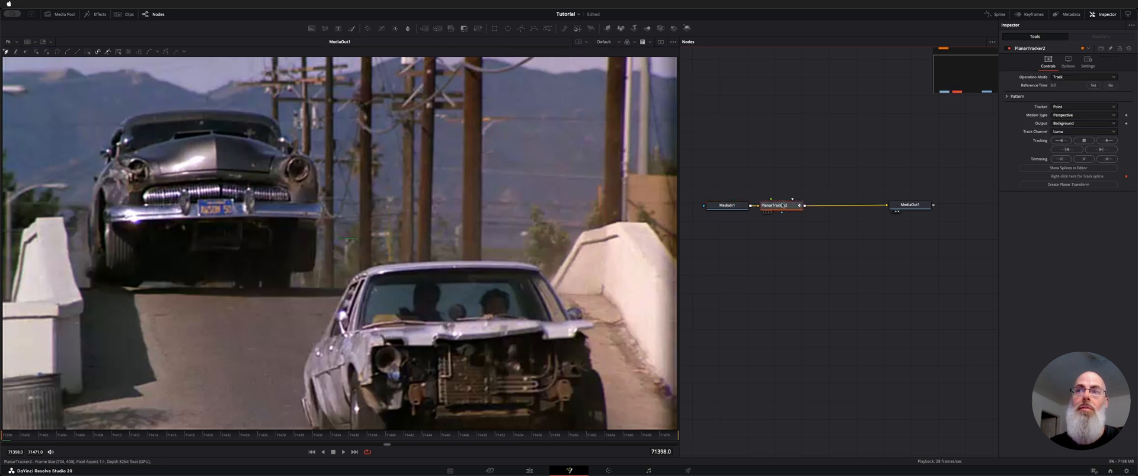
pyautogui.click(781, 205)
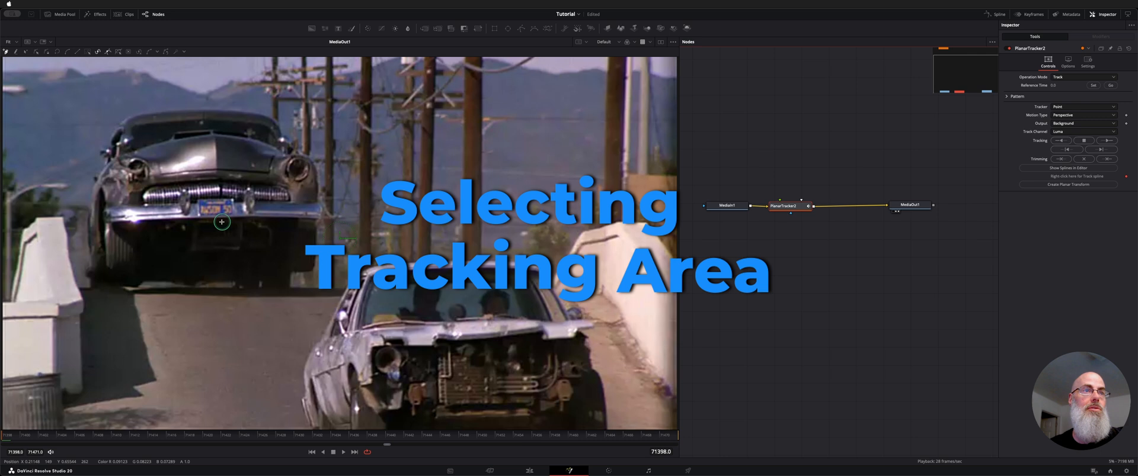
pyautogui.moveTo(78, 206)
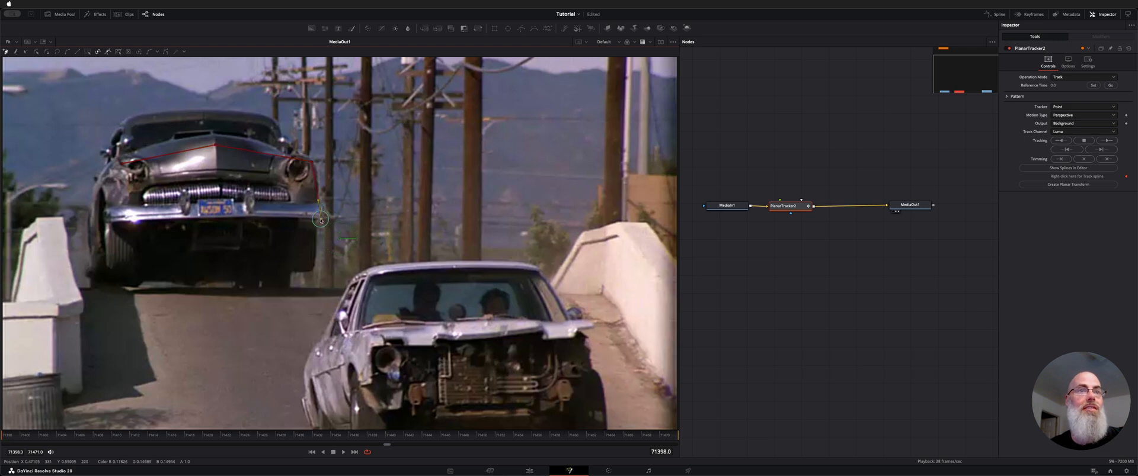
# Adjust the tracking outline around the grey car's hood and grille
pyautogui.moveTo(319, 219); pyautogui.dragTo(178, 221)
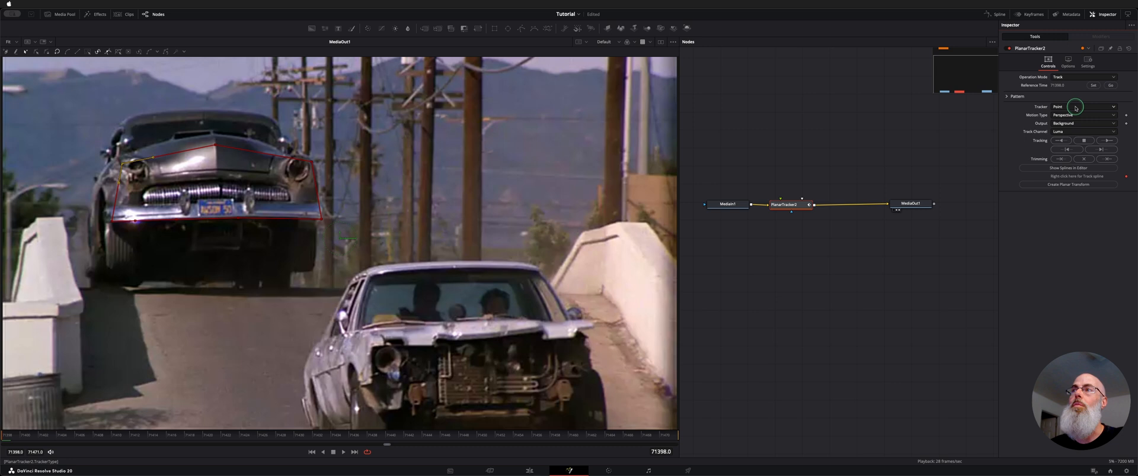
pyautogui.click(1085, 123)
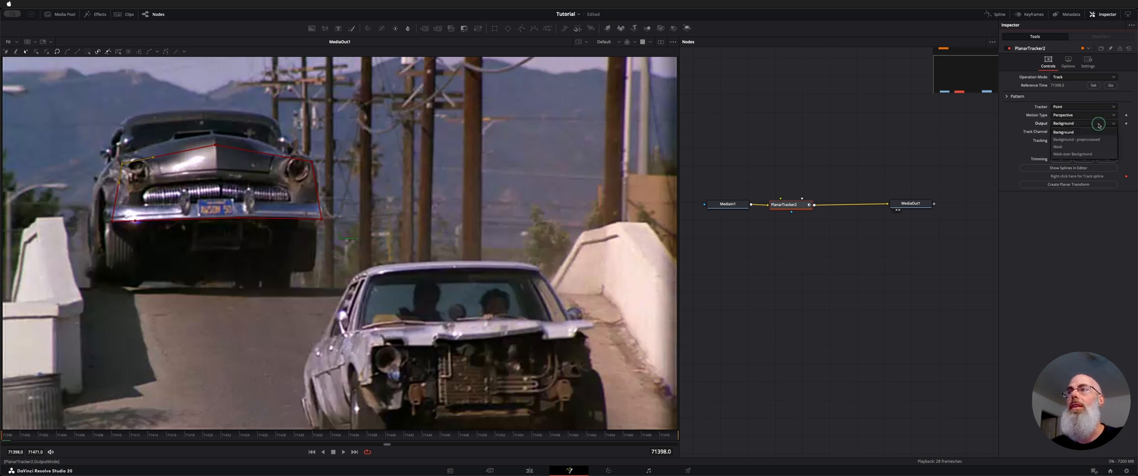
pyautogui.click(1092, 132)
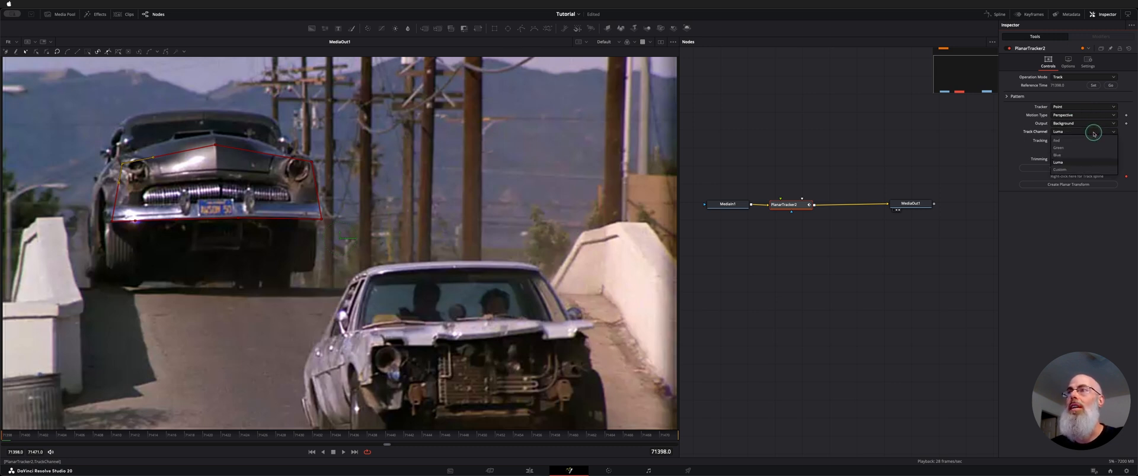
pyautogui.click(1058, 162)
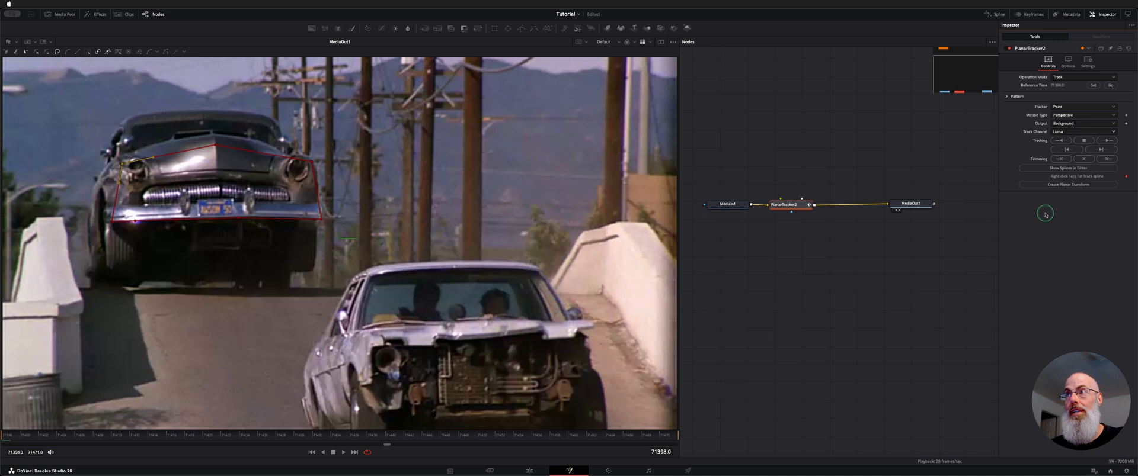
pyautogui.moveTo(225, 197)
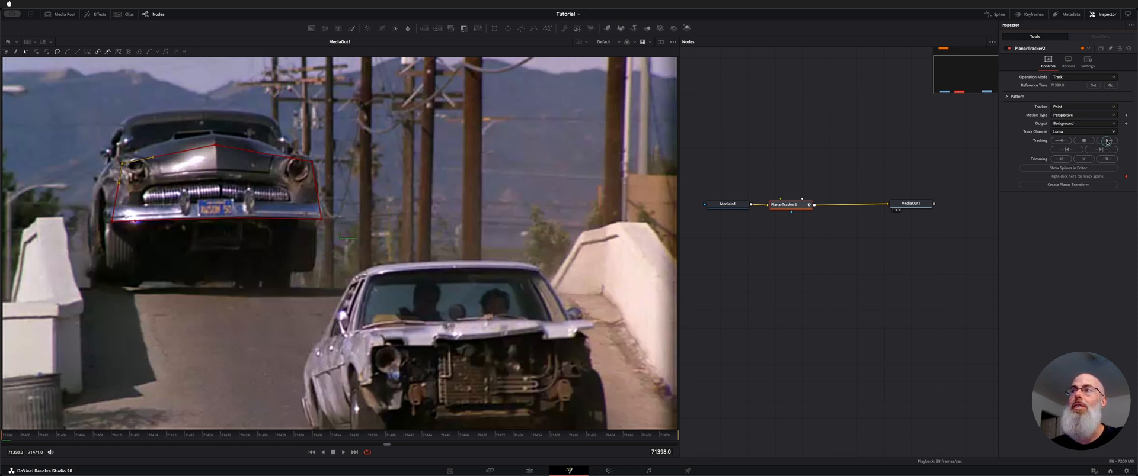
# Track the outlined car front forward through the clip to frame 71471
pyautogui.click(1107, 141)
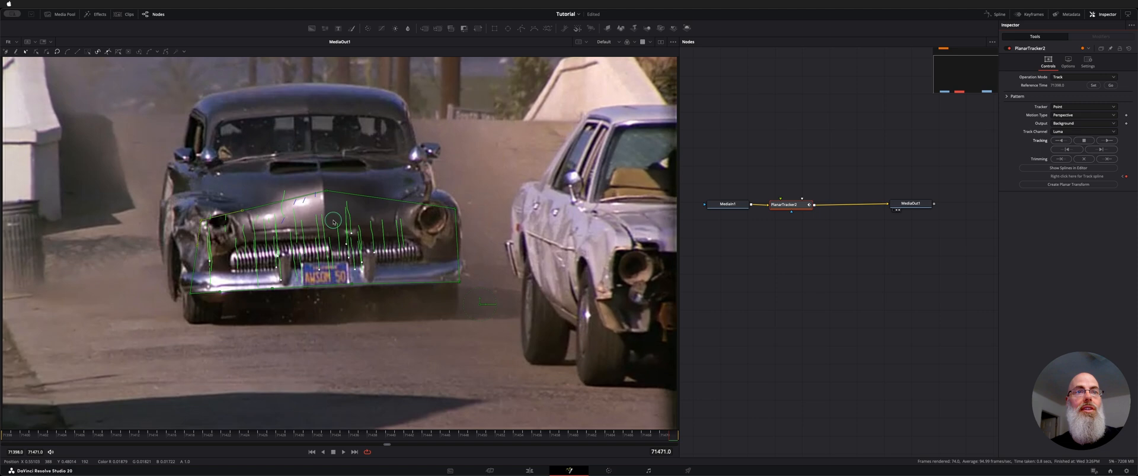
pyautogui.moveTo(282, 274)
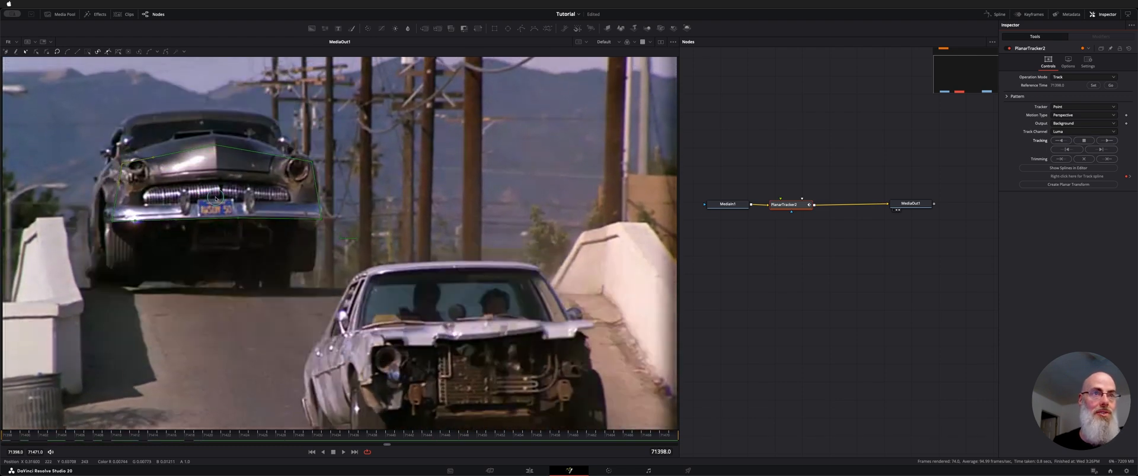
pyautogui.moveTo(788, 312)
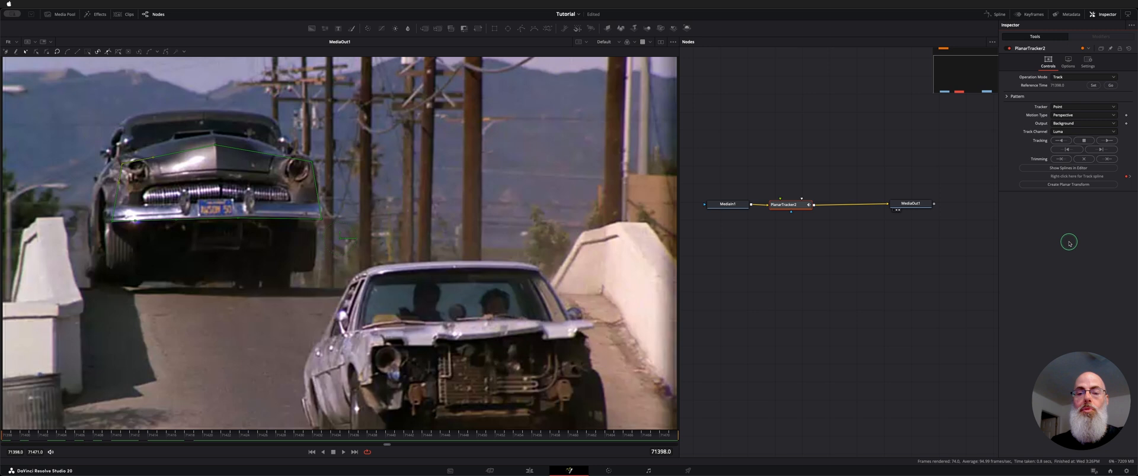
pyautogui.moveTo(1059, 236)
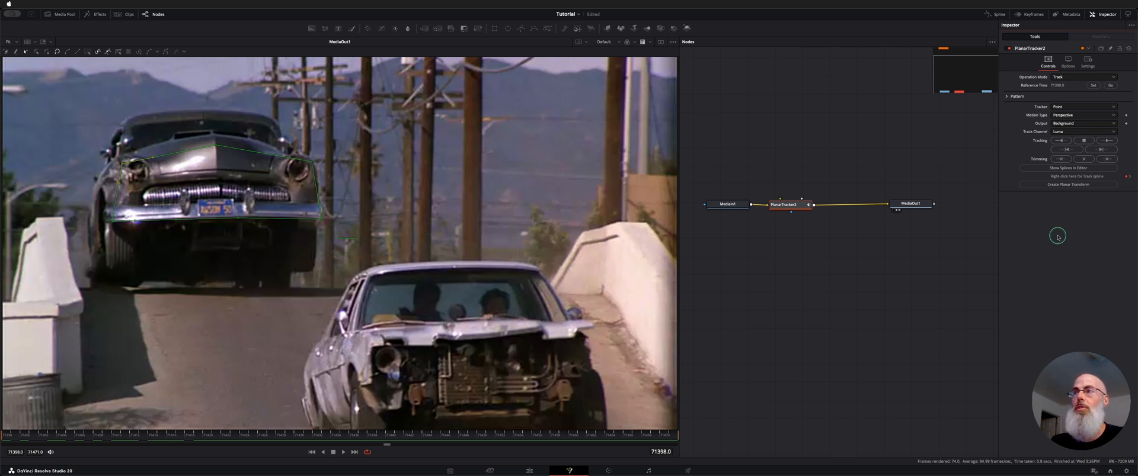
# Create PlanarTransform1 from the track and place both tracker nodes above the main clip line
pyautogui.click(1068, 184)
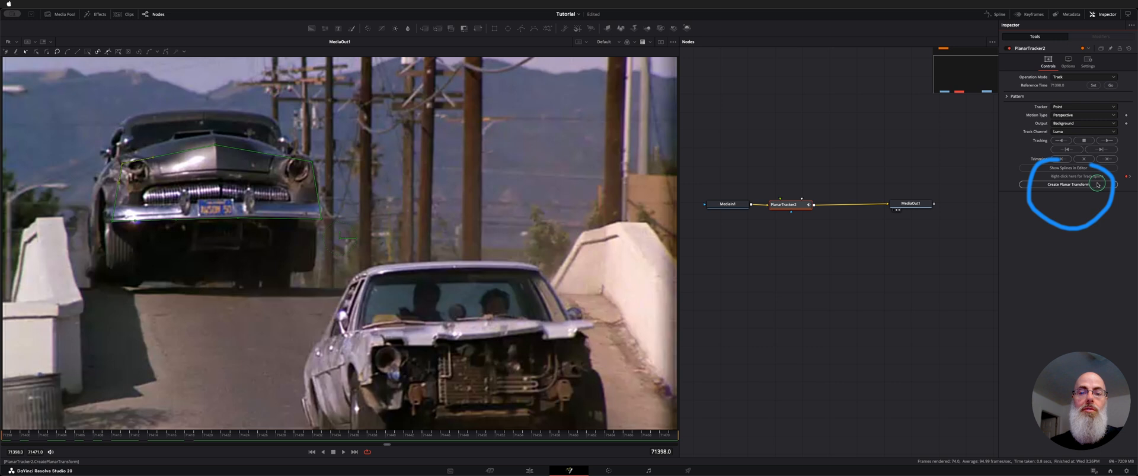
pyautogui.click(1066, 184)
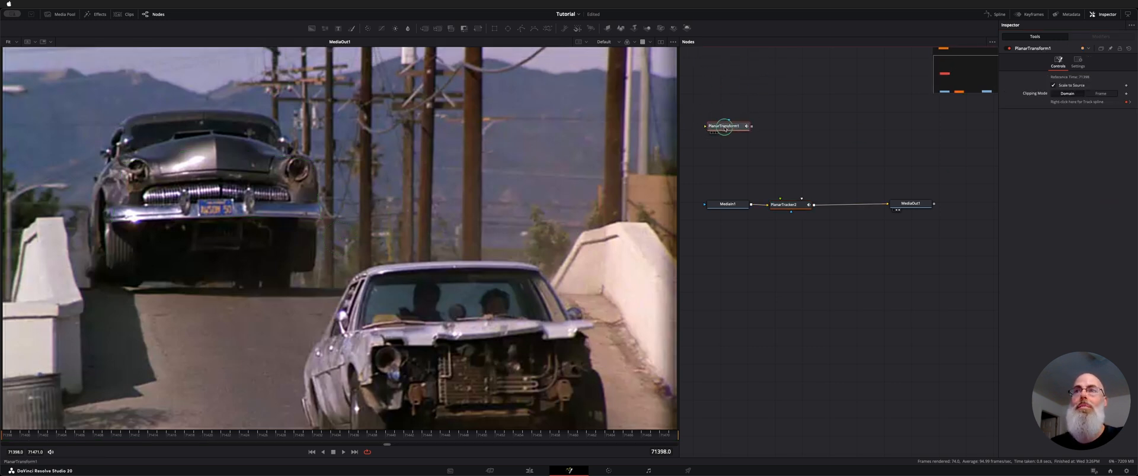
pyautogui.click(791, 228)
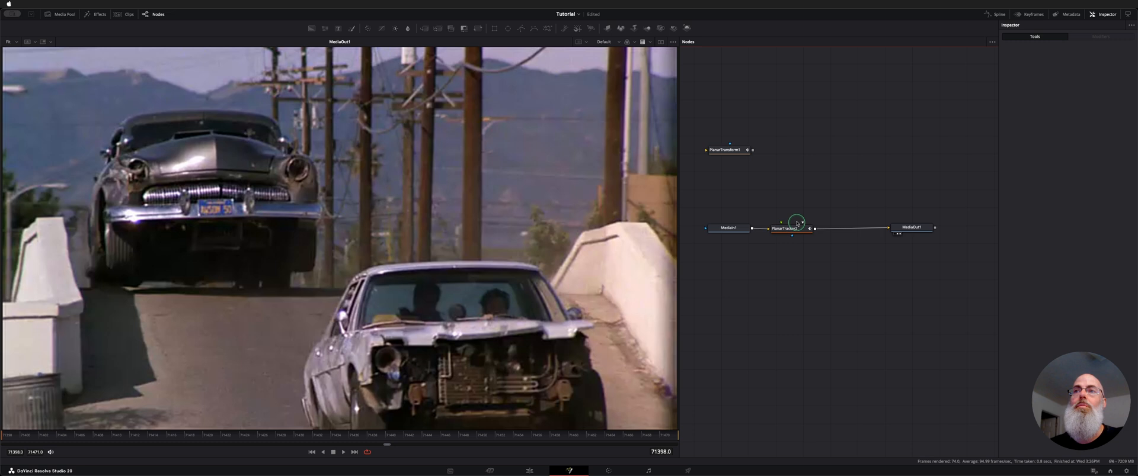
pyautogui.click(795, 227)
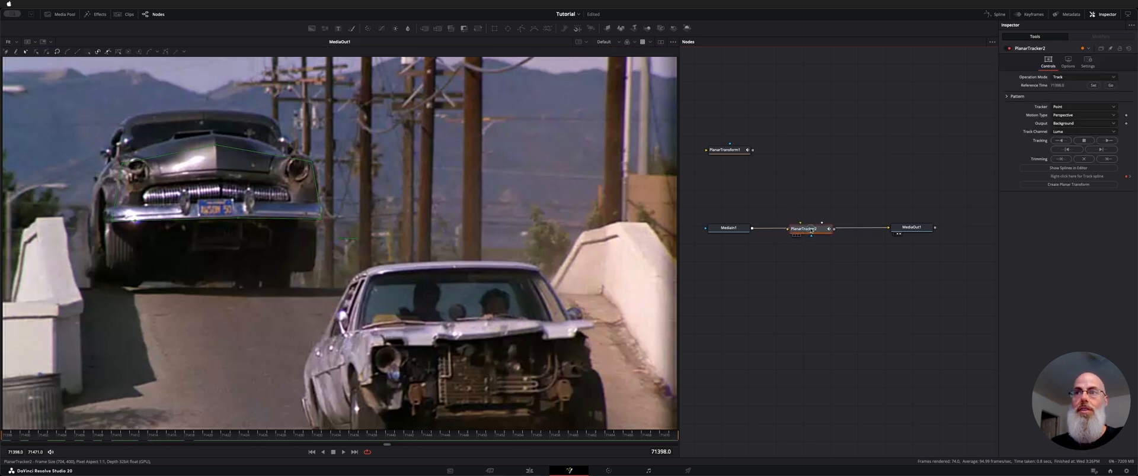
pyautogui.moveTo(803, 227); pyautogui.dragTo(815, 193)
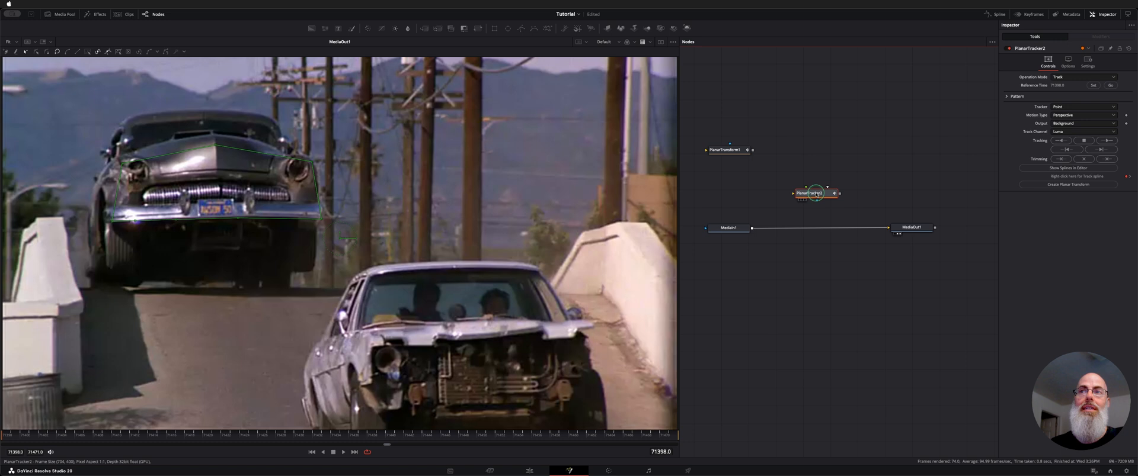
pyautogui.moveTo(815, 193); pyautogui.dragTo(731, 90)
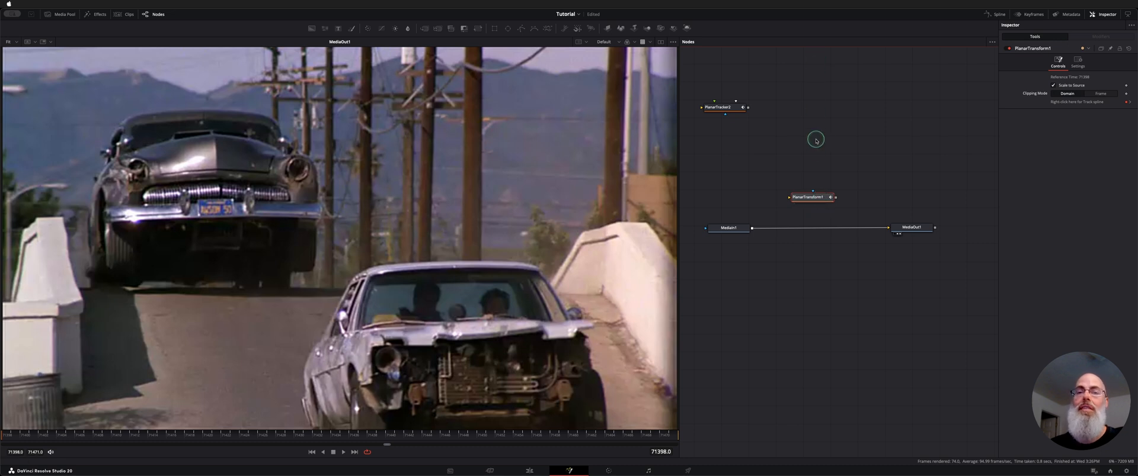
# Link PlanarTransform1 onto the MediaIn1–MediaOut1 line, inserting Merge1 with the transform as foreground
pyautogui.click(807, 197)
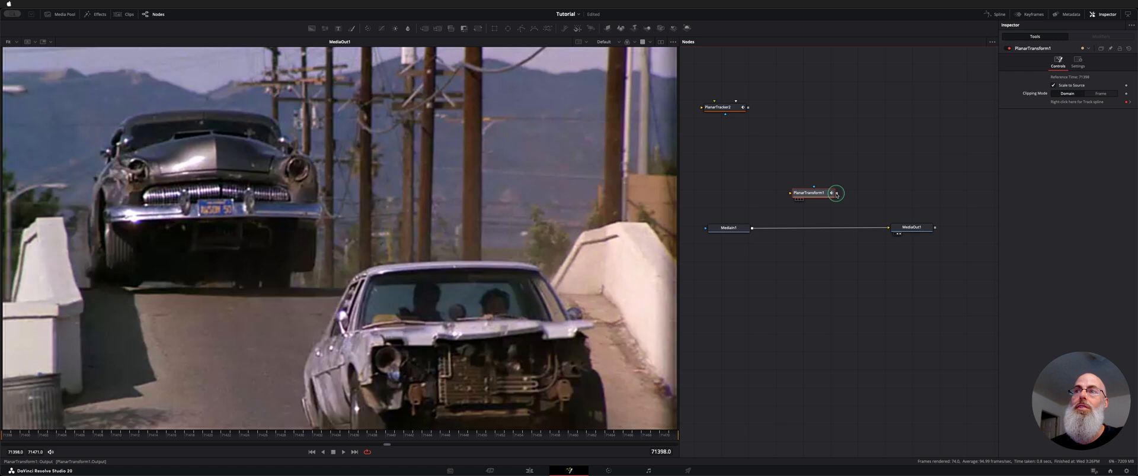
pyautogui.moveTo(834, 194); pyautogui.dragTo(884, 197)
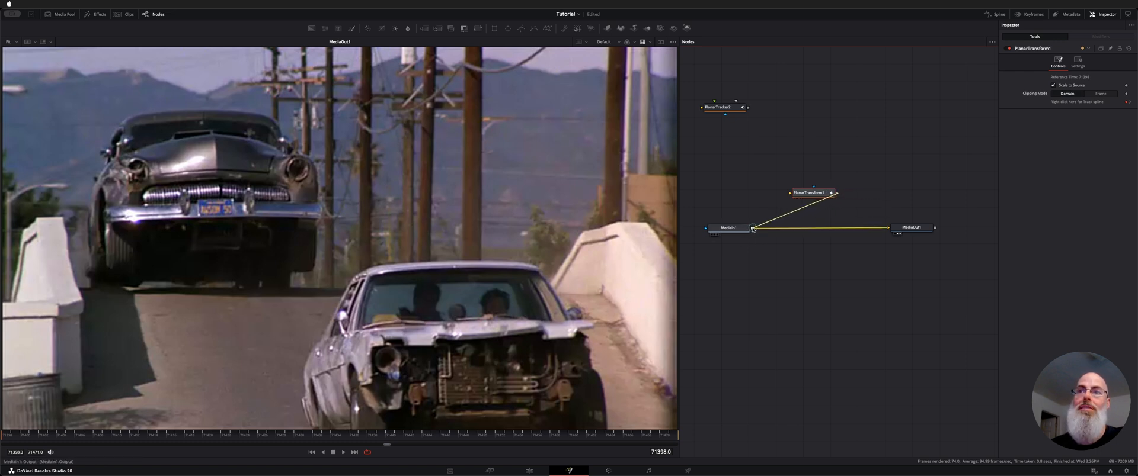
pyautogui.click(808, 228)
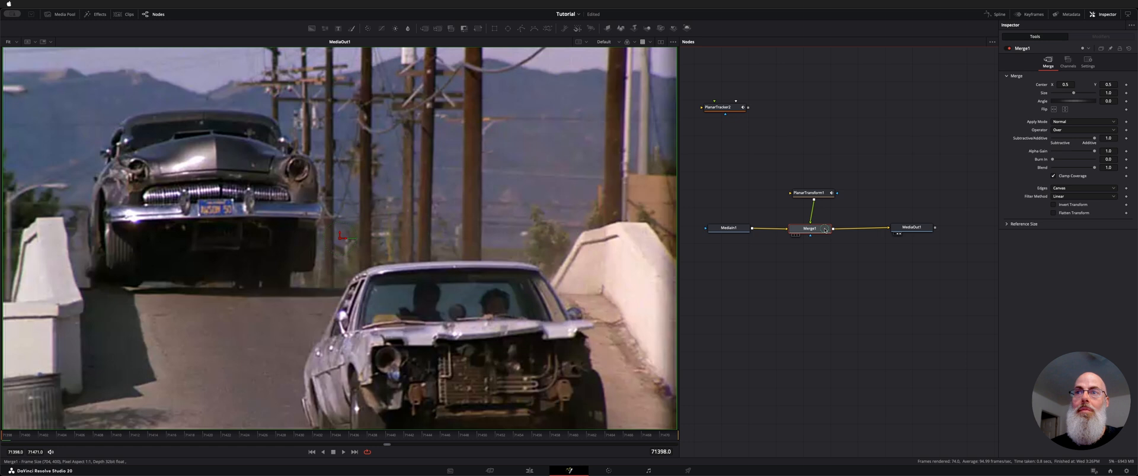
pyautogui.click(813, 227)
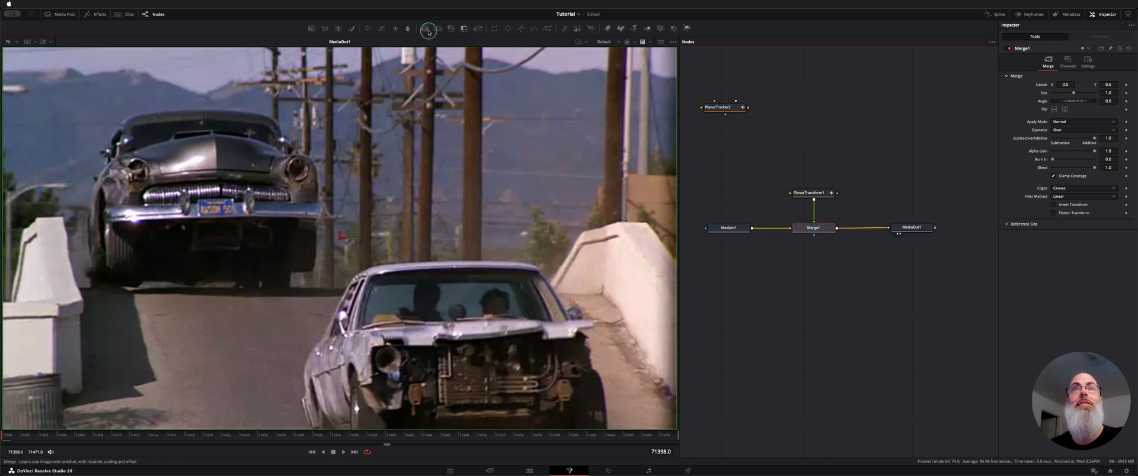
pyautogui.moveTo(743, 227)
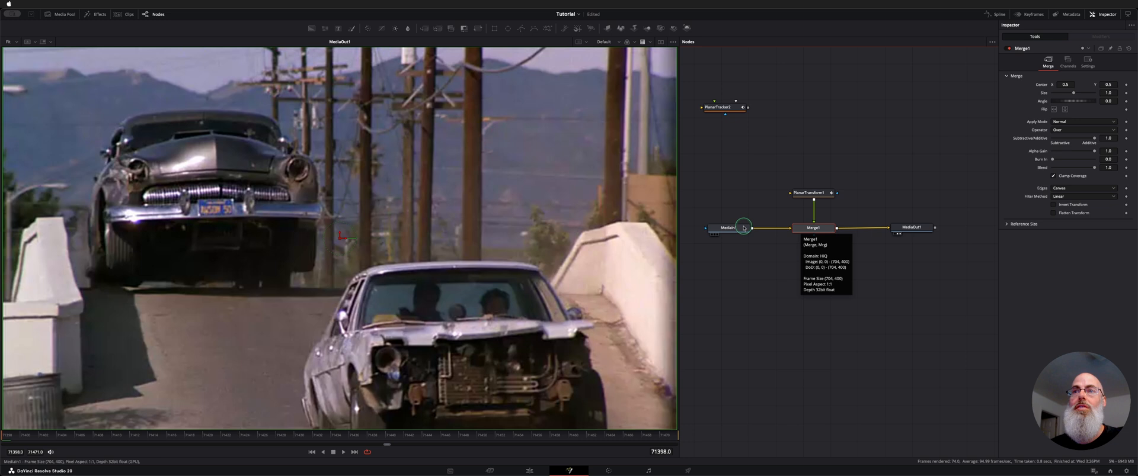
# Check the connections of MediaIn1, Merge1, MediaOut1 and PlanarTransform1 in turn
pyautogui.click(727, 228)
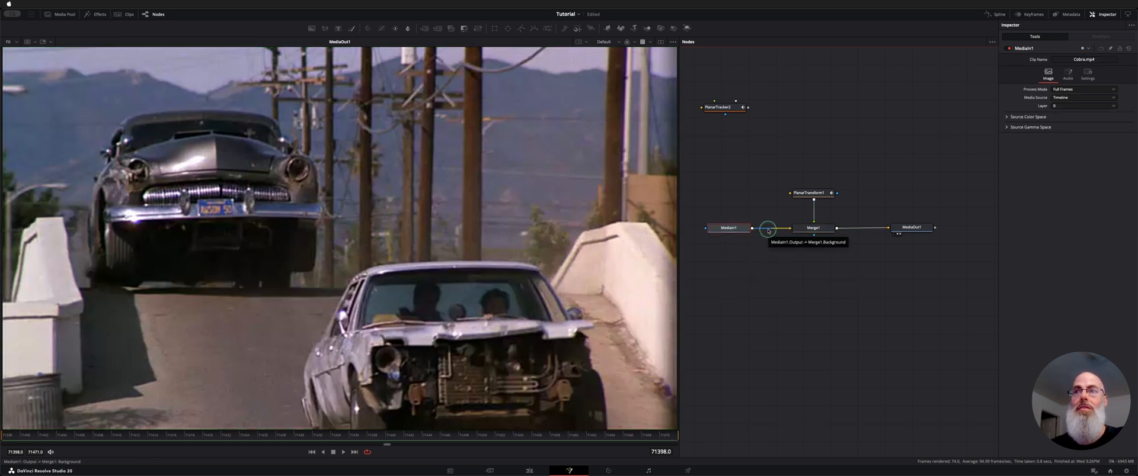
pyautogui.click(813, 228)
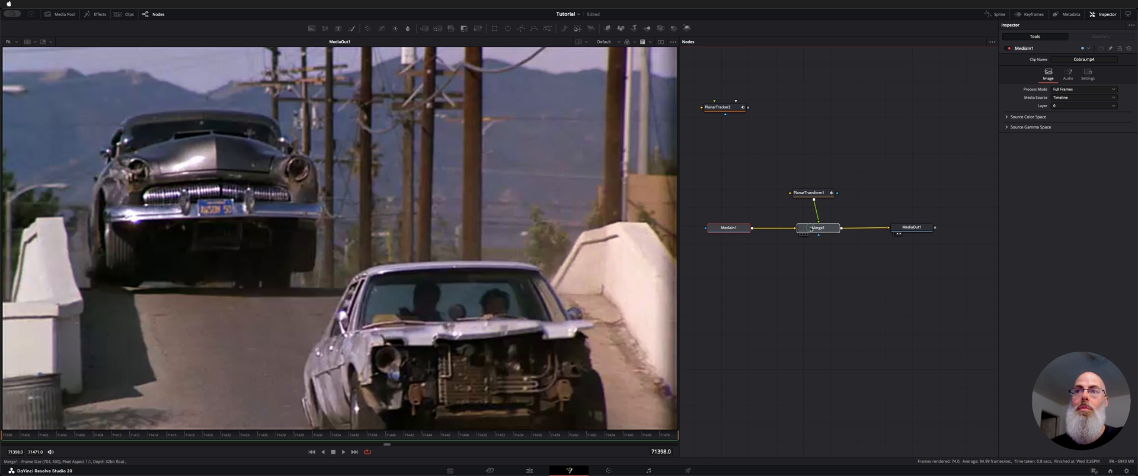
pyautogui.click(817, 228)
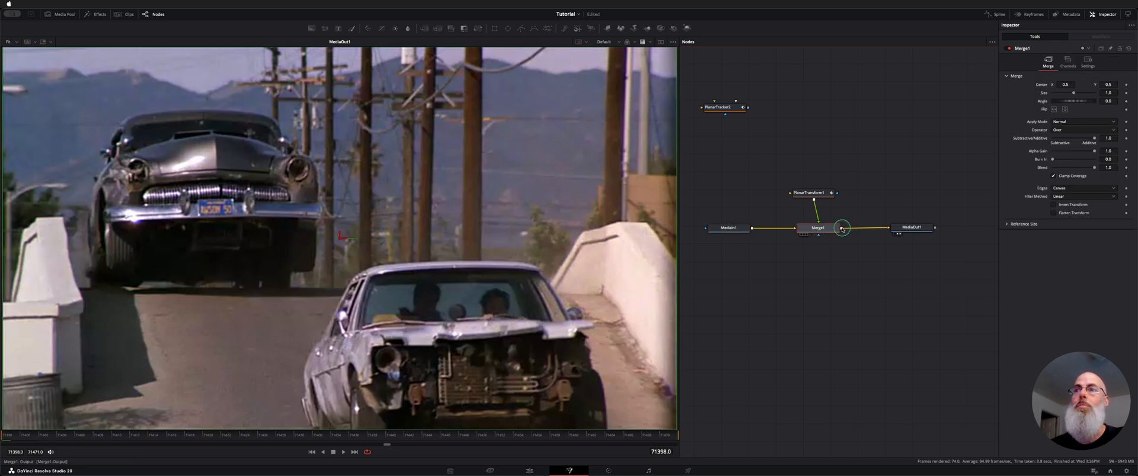
pyautogui.click(911, 228)
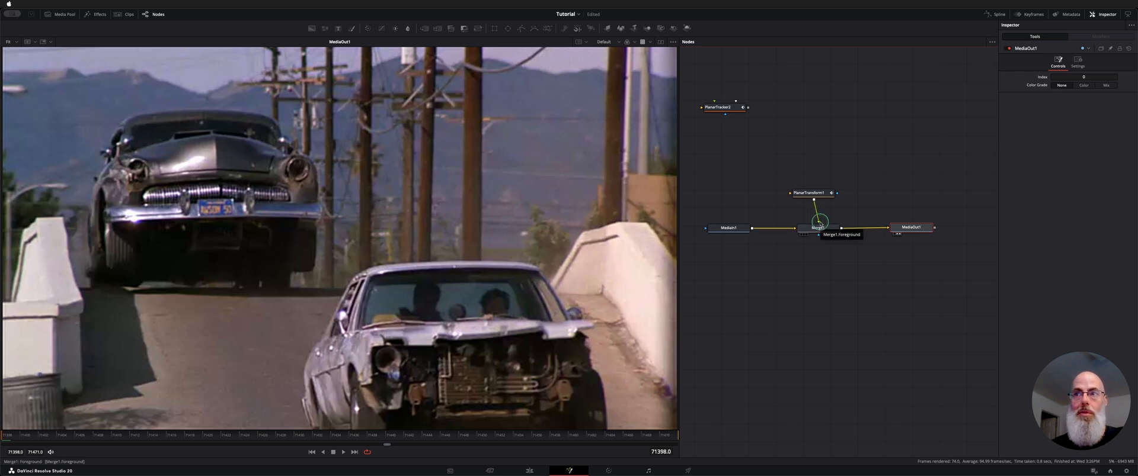
pyautogui.click(812, 193)
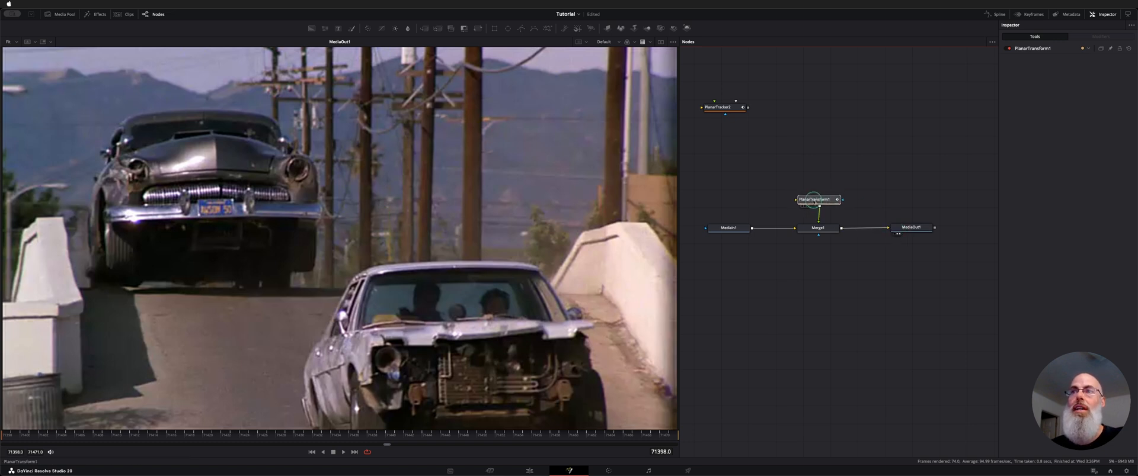
pyautogui.click(816, 199)
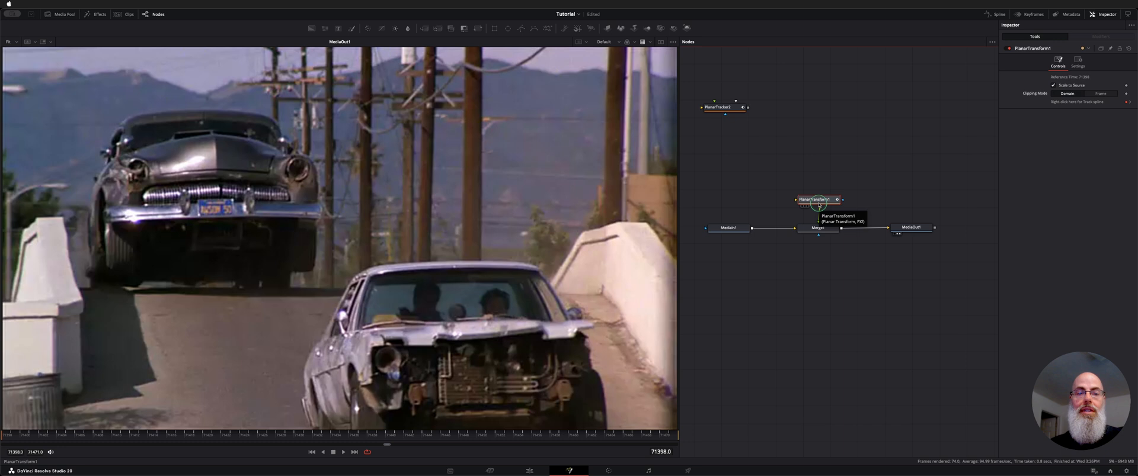
pyautogui.moveTo(865, 147)
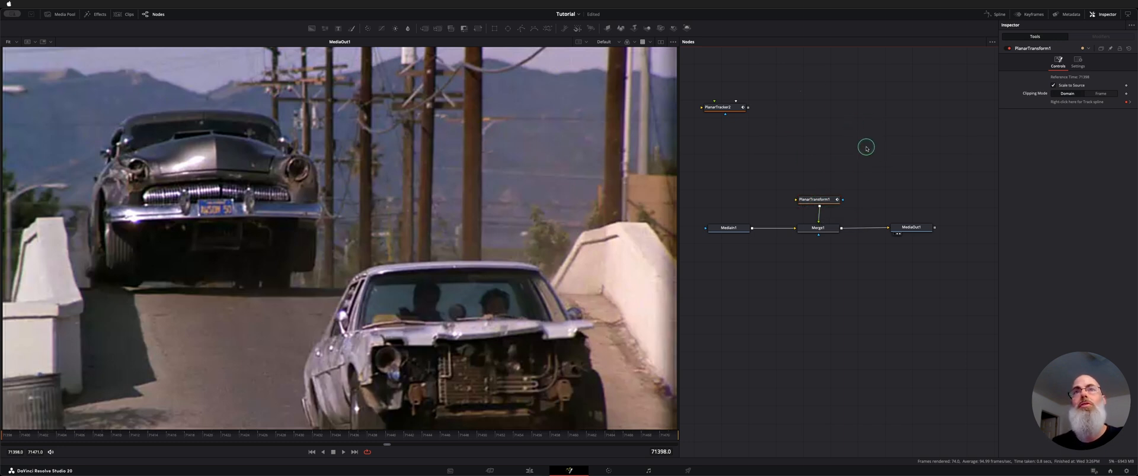
pyautogui.moveTo(826, 103)
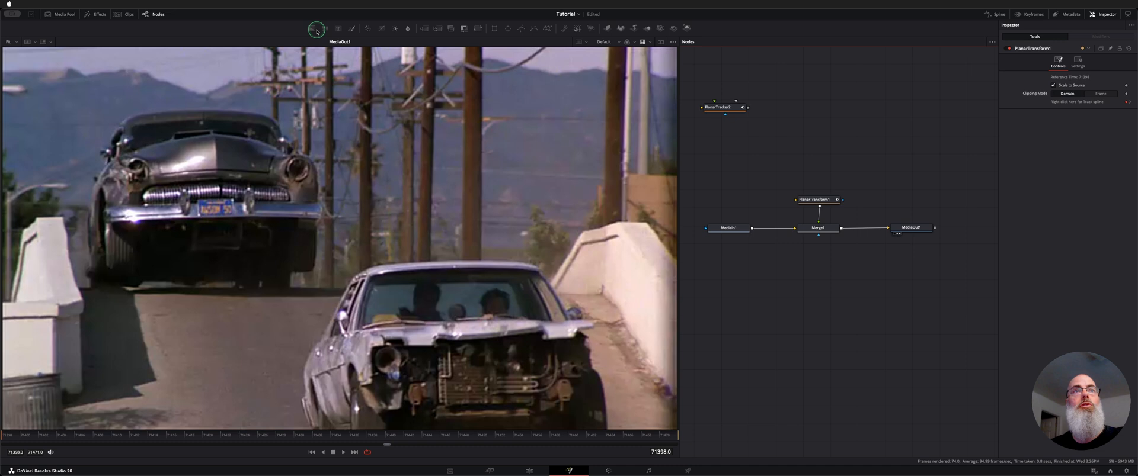
pyautogui.moveTo(315, 29)
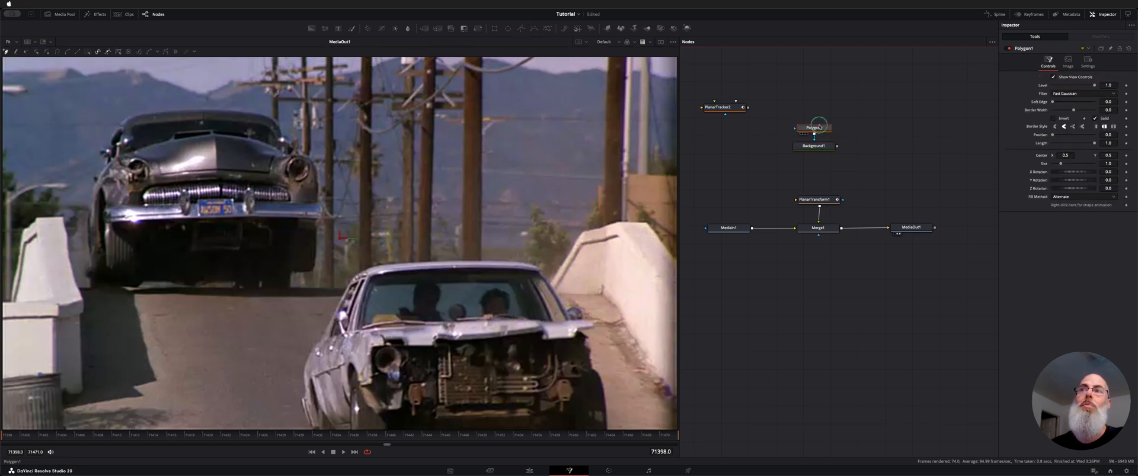
# Select the new Polygon1 mask feeding Background1, then clear the selection
pyautogui.click(813, 145)
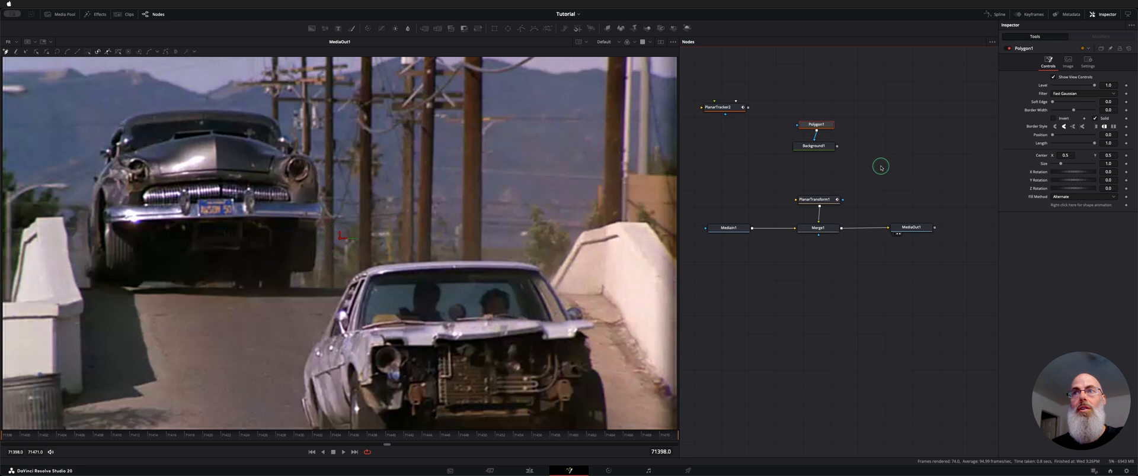
pyautogui.click(812, 146)
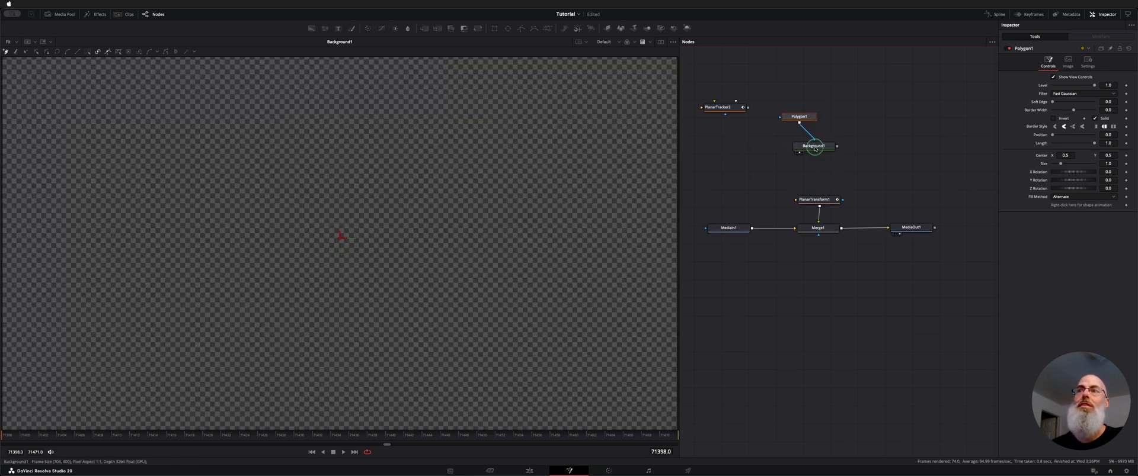
# Draw a four-sided Polygon1 shape around the licence plate over MediaOut1, then view Background1's dark patch
pyautogui.click(798, 156)
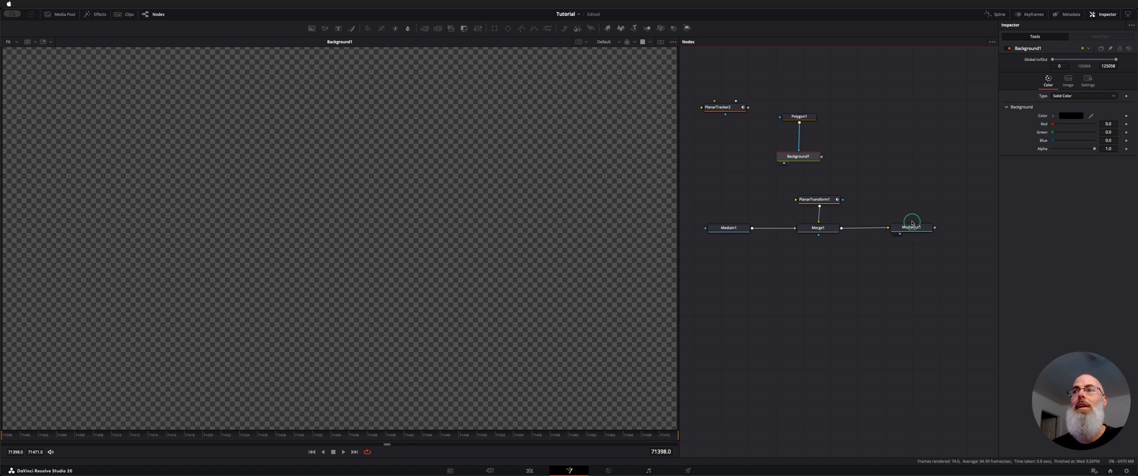
pyautogui.click(911, 228)
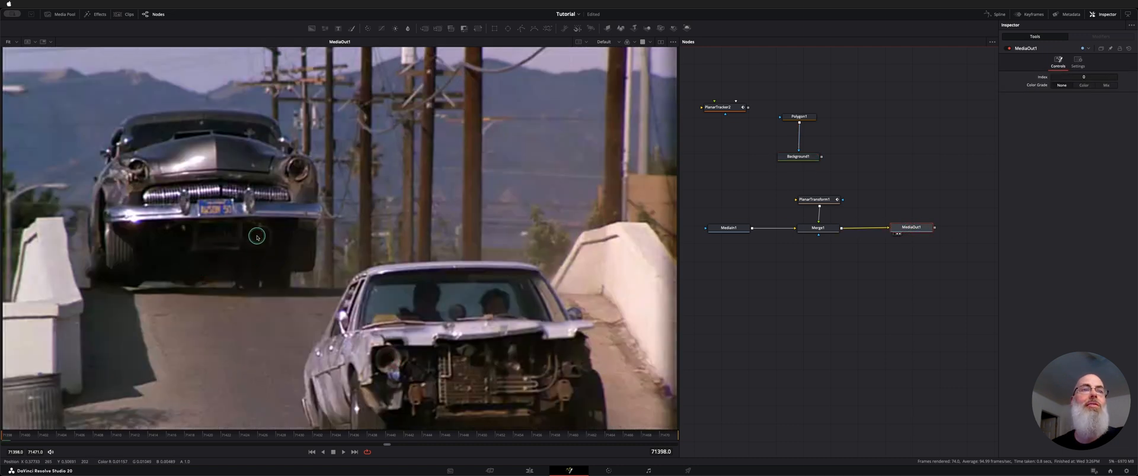
pyautogui.click(798, 116)
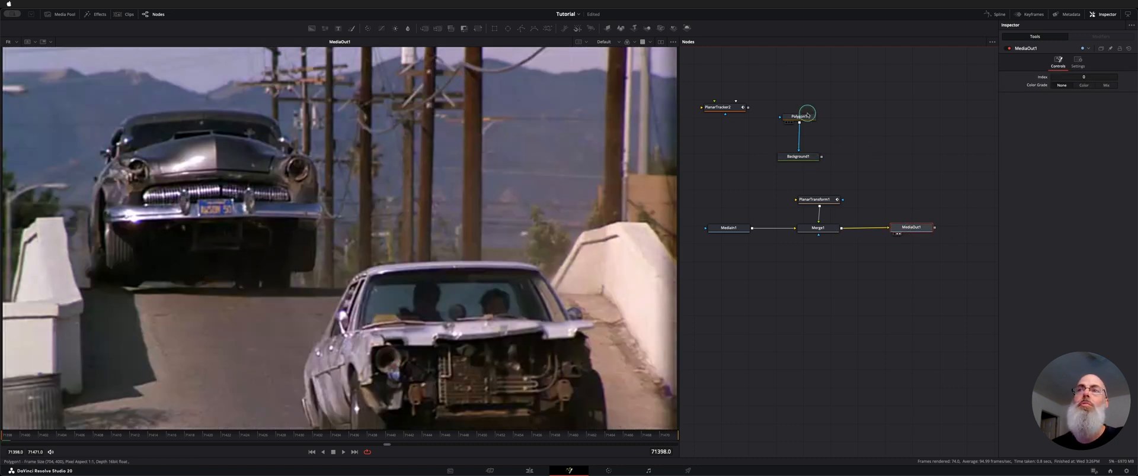
pyautogui.click(797, 117)
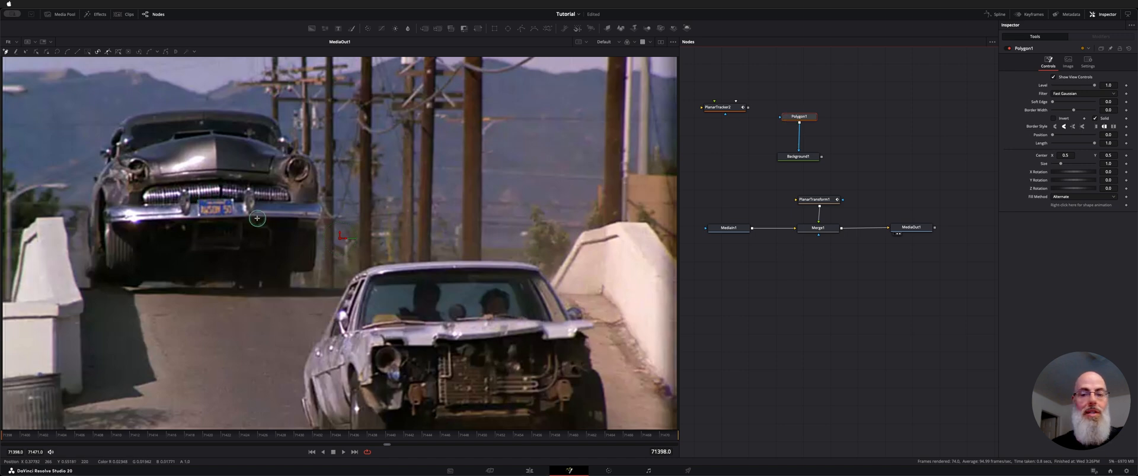
pyautogui.moveTo(198, 200)
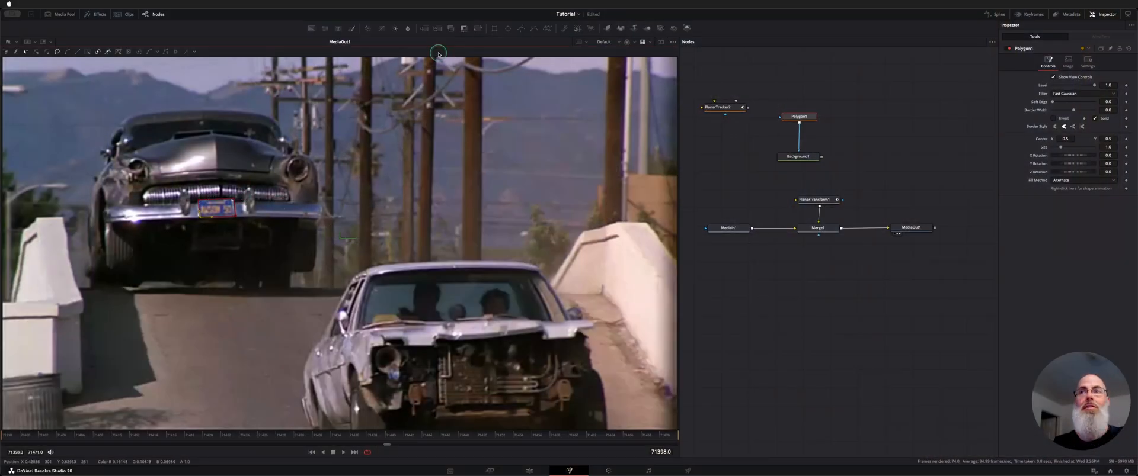
pyautogui.click(797, 157)
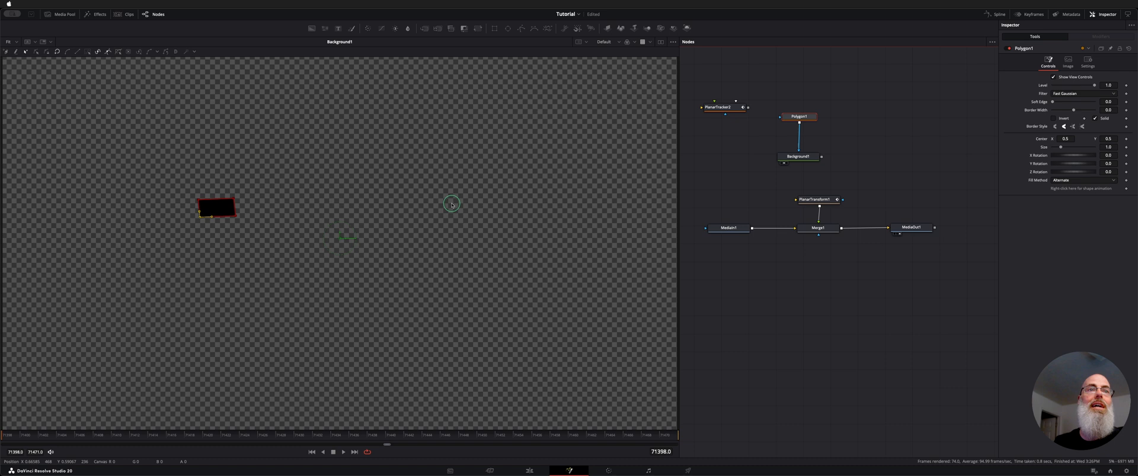
pyautogui.moveTo(269, 236)
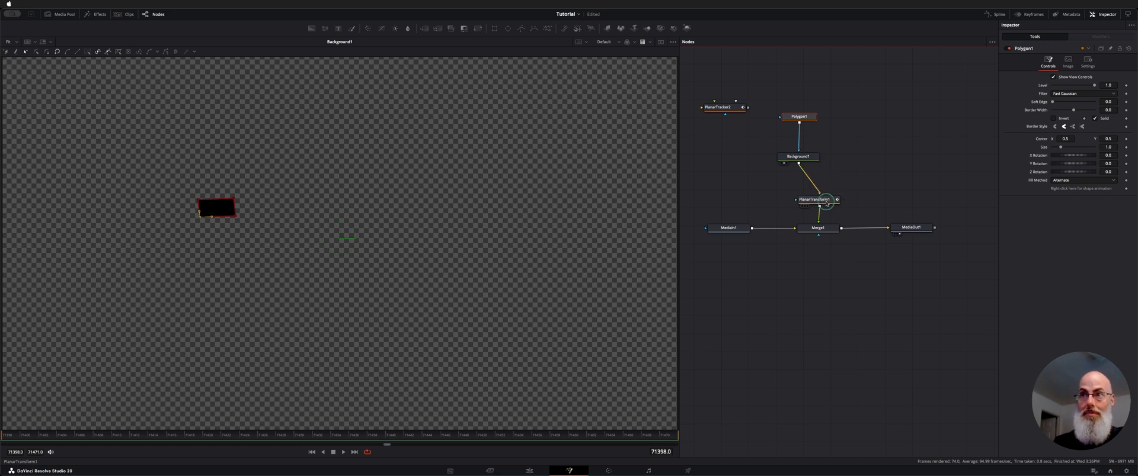
# Feed the Background patch into PlanarTransform1 and play the shot to verify the plate stays covered
pyautogui.click(911, 227)
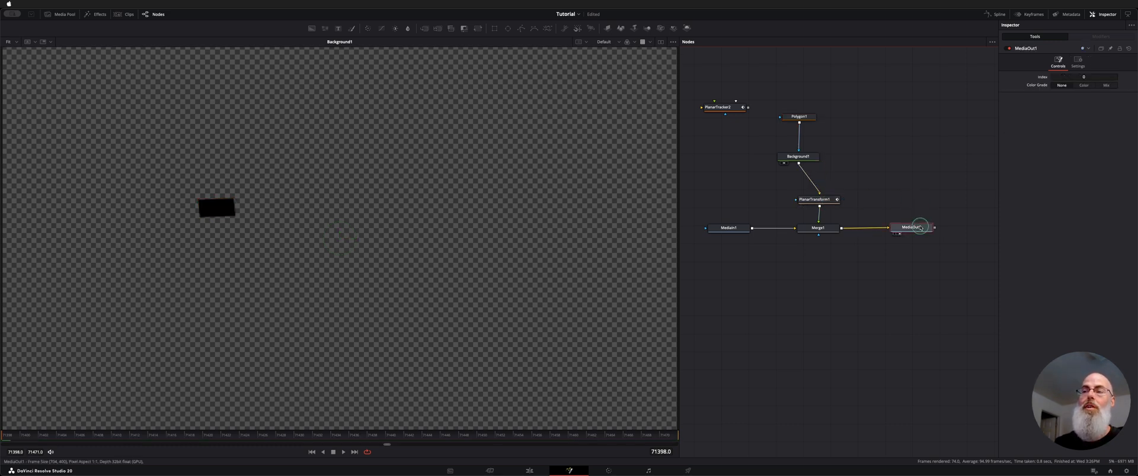
pyautogui.click(910, 227)
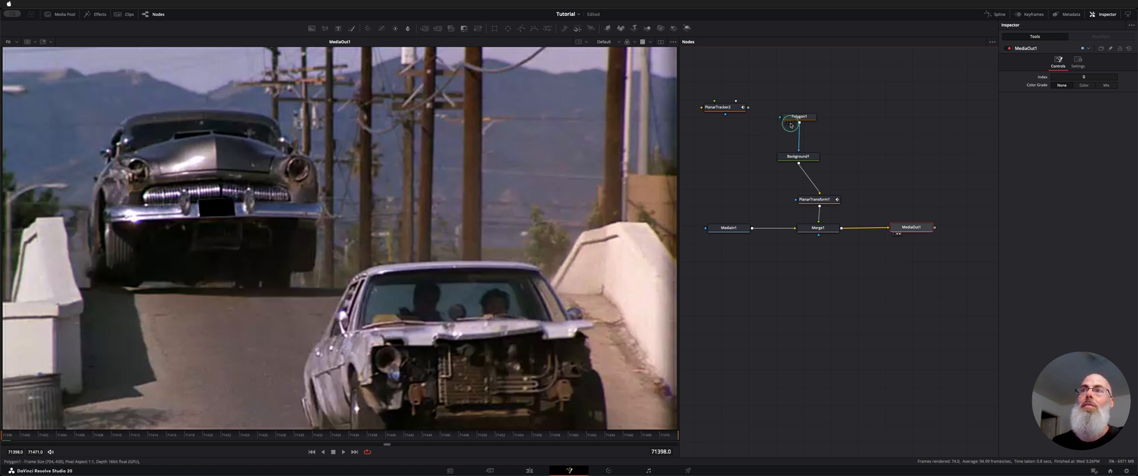
pyautogui.click(798, 157)
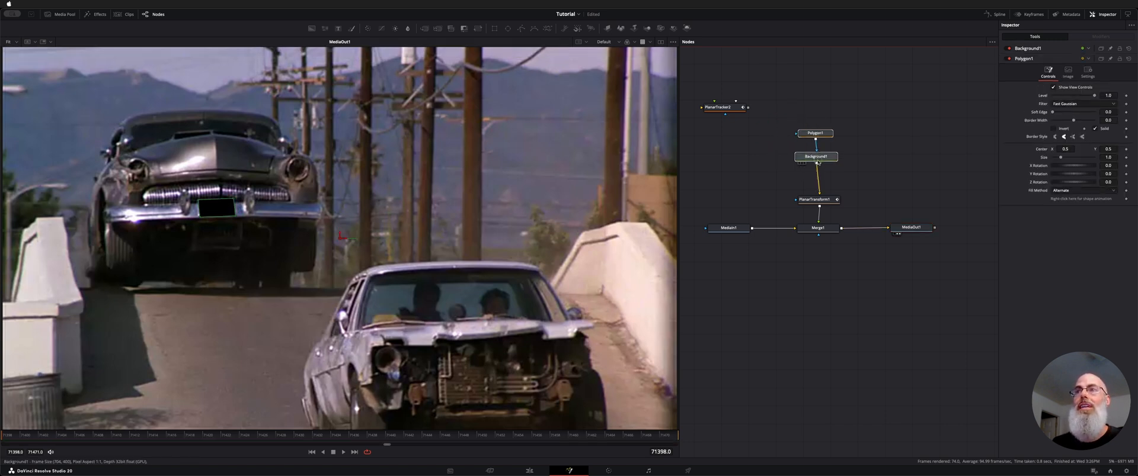
pyautogui.click(816, 160)
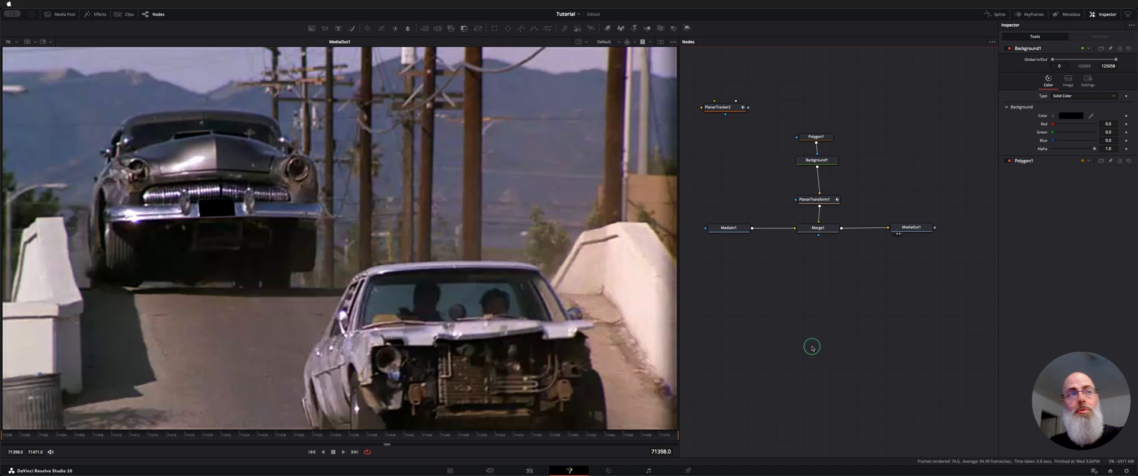
pyautogui.click(343, 451)
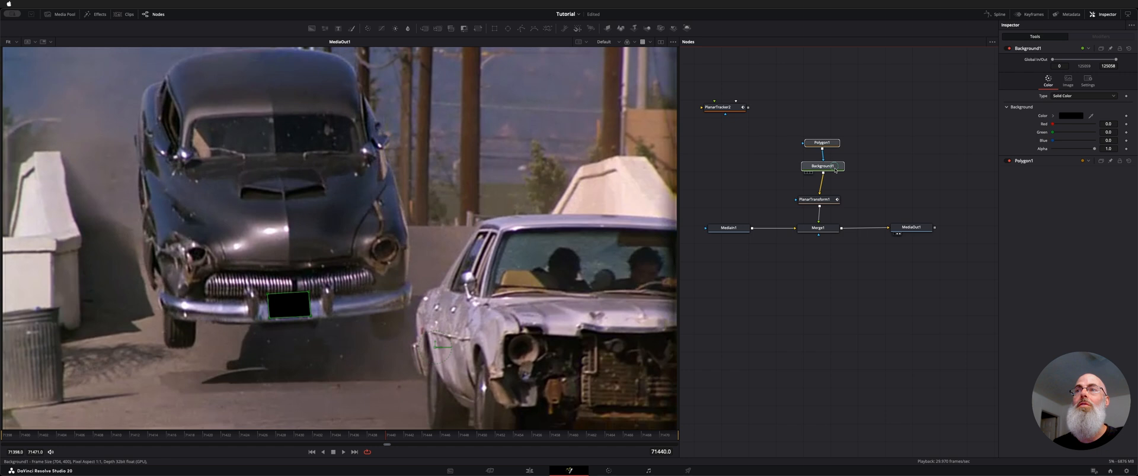
pyautogui.click(815, 196)
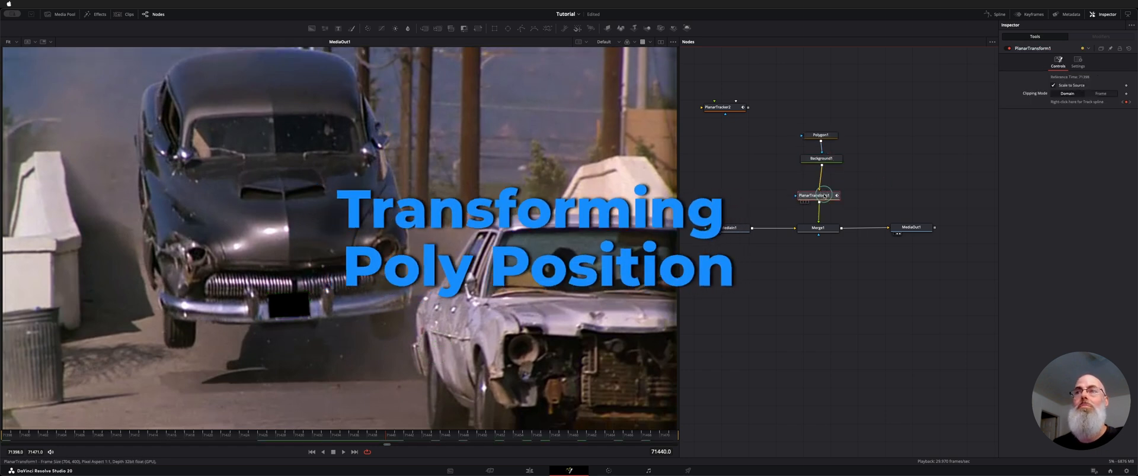
# Add a Transform node ('tra') directly after Background1, ahead of PlanarTransform1
pyautogui.click(820, 157)
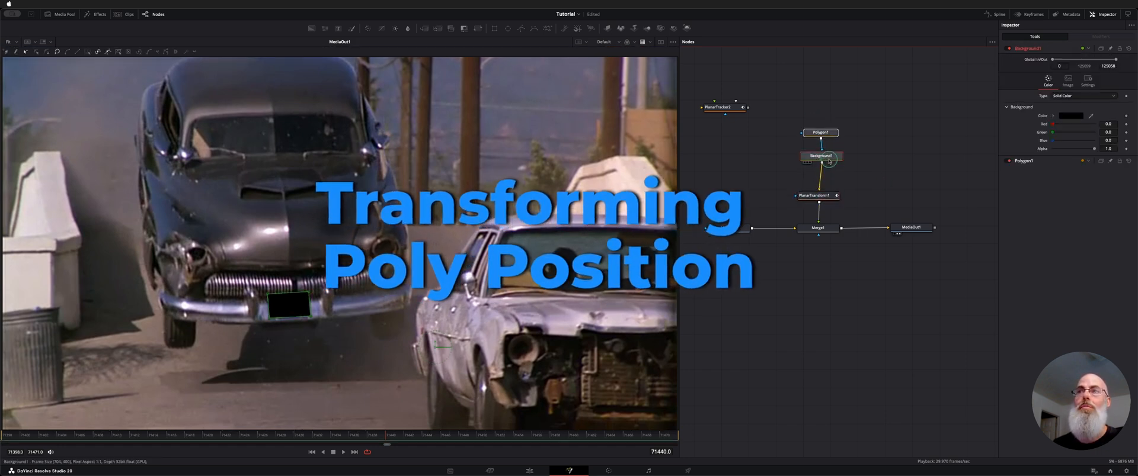
pyautogui.click(816, 195)
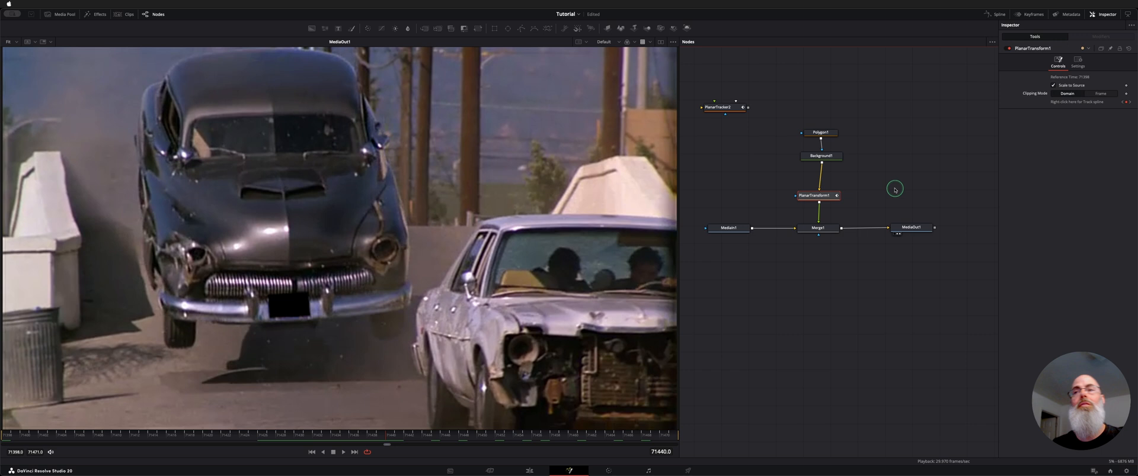
pyautogui.click(820, 157)
pyautogui.write('plan')
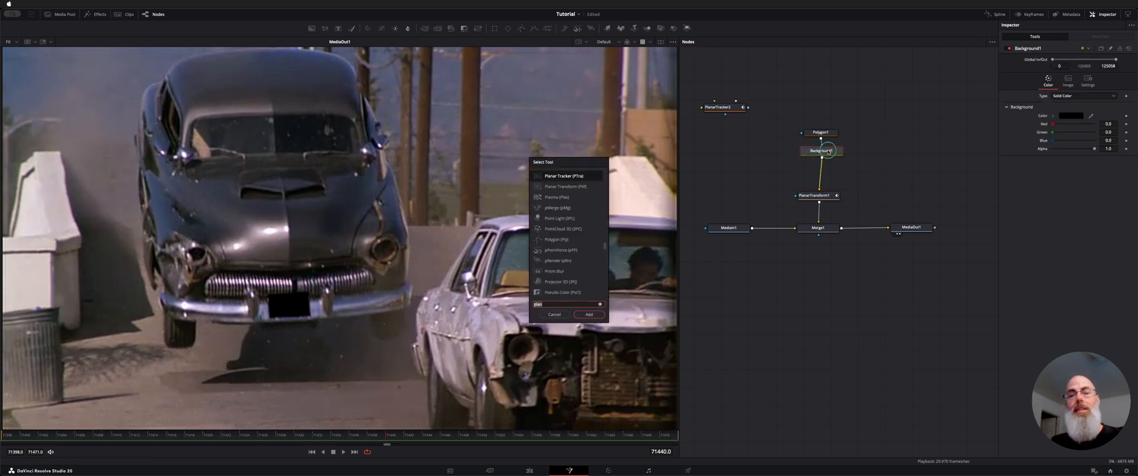
pyautogui.write('tra')
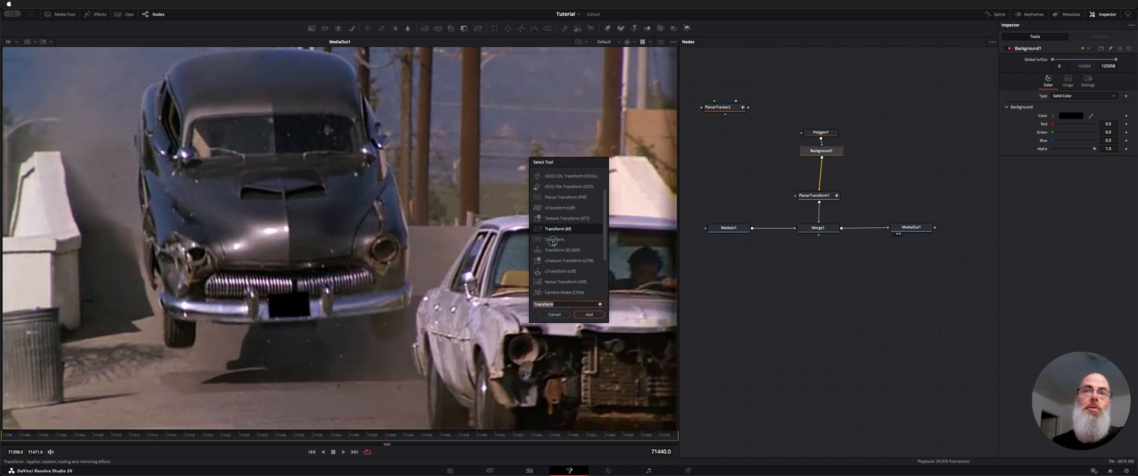
pyautogui.click(553, 239)
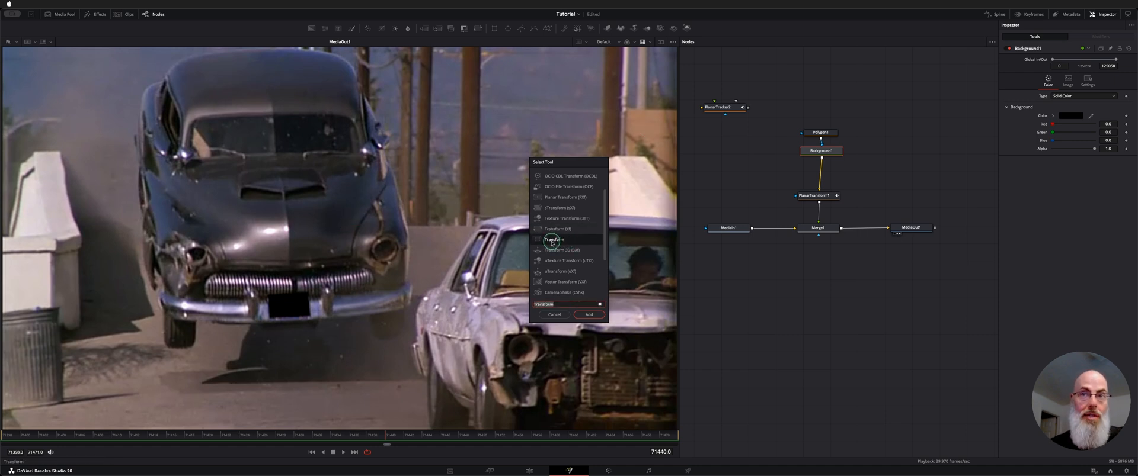
pyautogui.click(588, 315)
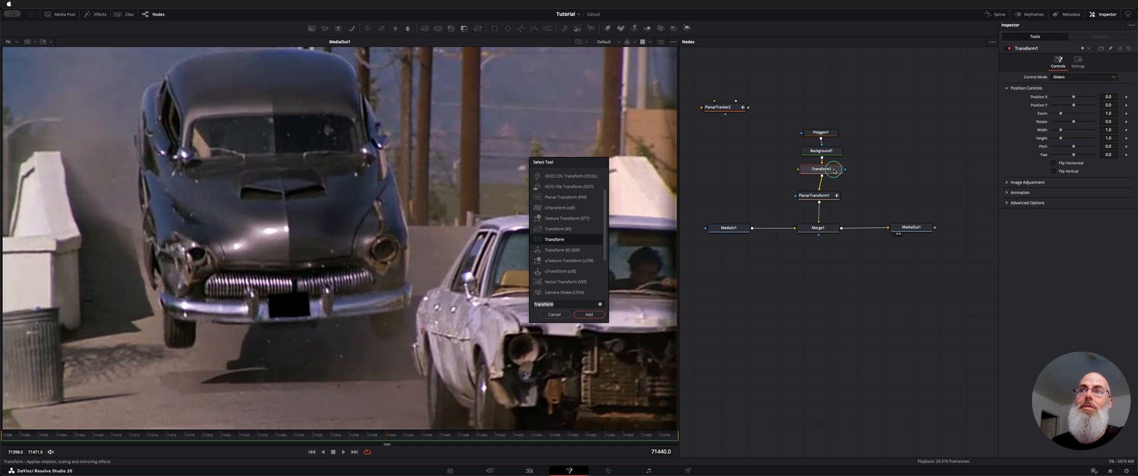
pyautogui.click(586, 314)
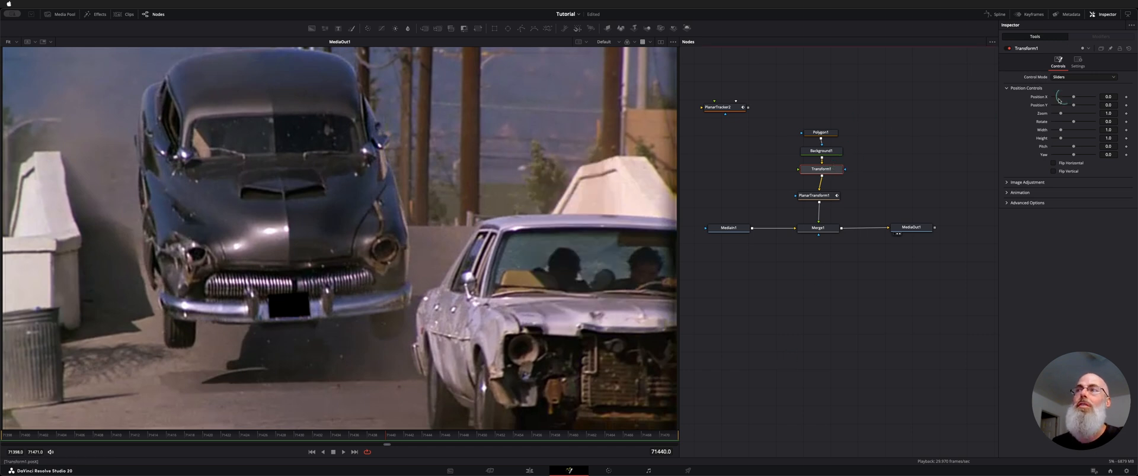
pyautogui.moveTo(1081, 157)
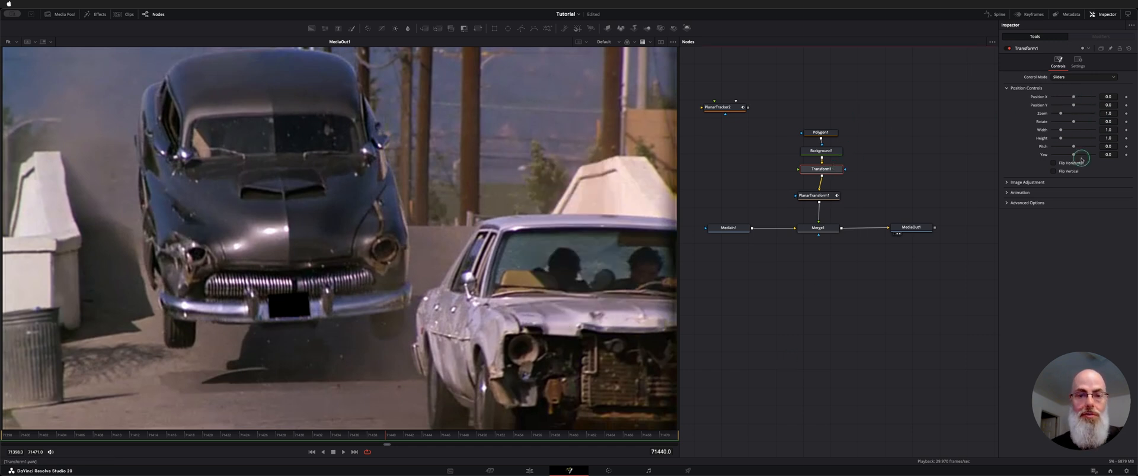
pyautogui.moveTo(702, 443)
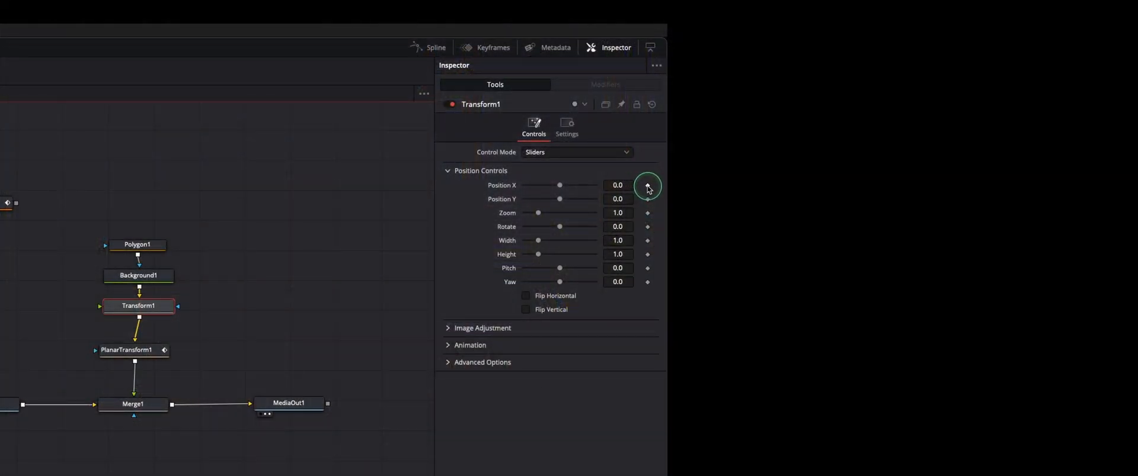
# Keyframe Transform1's Position and Rotate, nudging Position Y and rotation to follow the plate
pyautogui.click(647, 199)
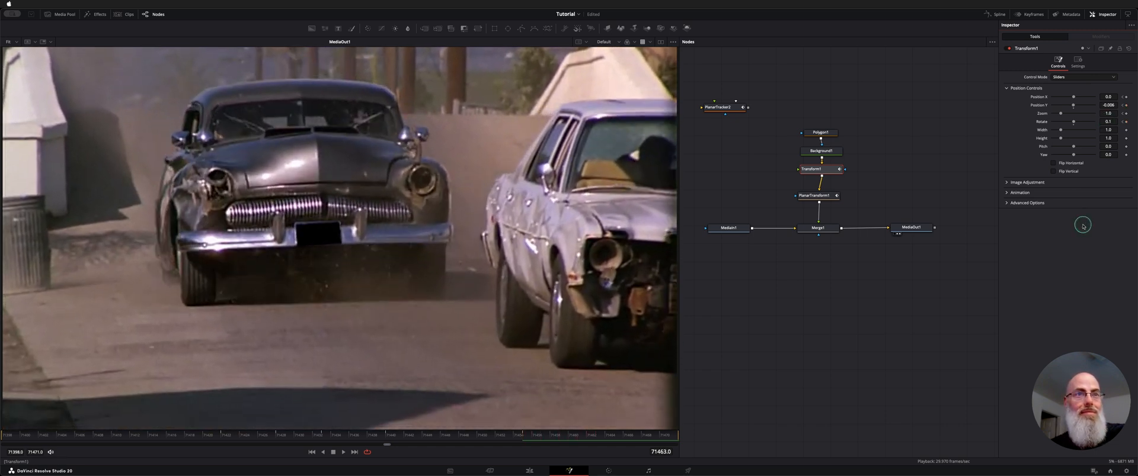
pyautogui.click(333, 452)
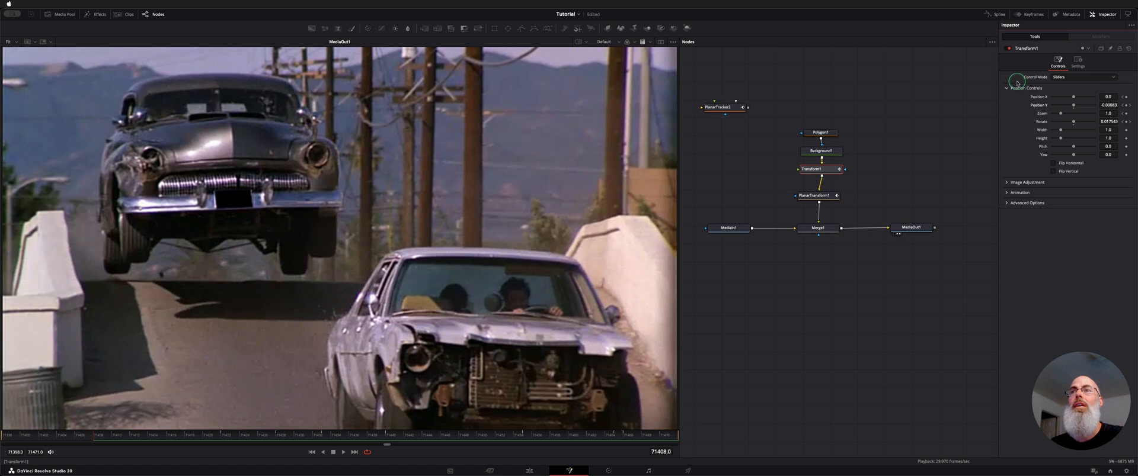
# Set Background1's colour to a very dark grey (about 0.047 RGB) and select Polygon1 for edge softening
pyautogui.click(820, 151)
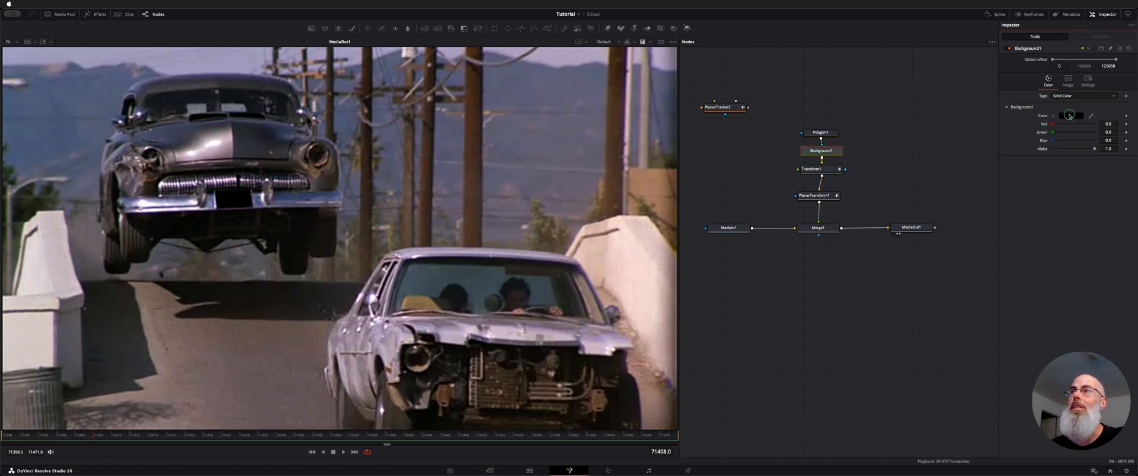
pyautogui.click(1069, 117)
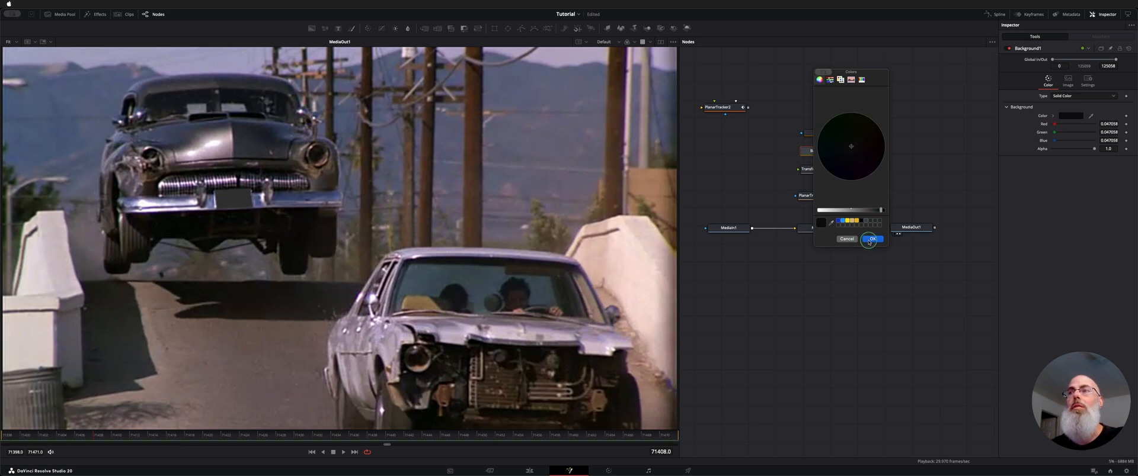
pyautogui.click(871, 240)
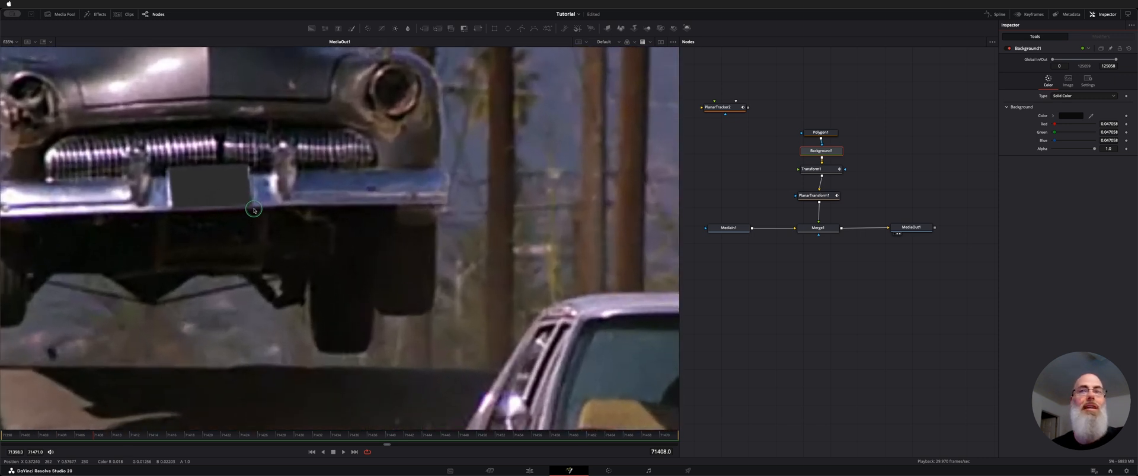
pyautogui.click(820, 131)
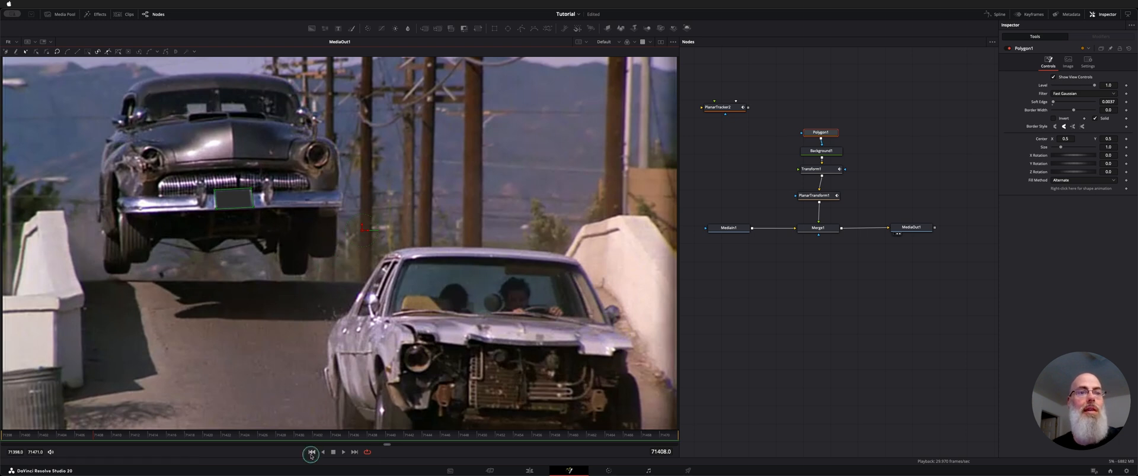
# Play the shot from the first frame through MediaOut1, ending on PlanarTransform1
pyautogui.click(312, 451)
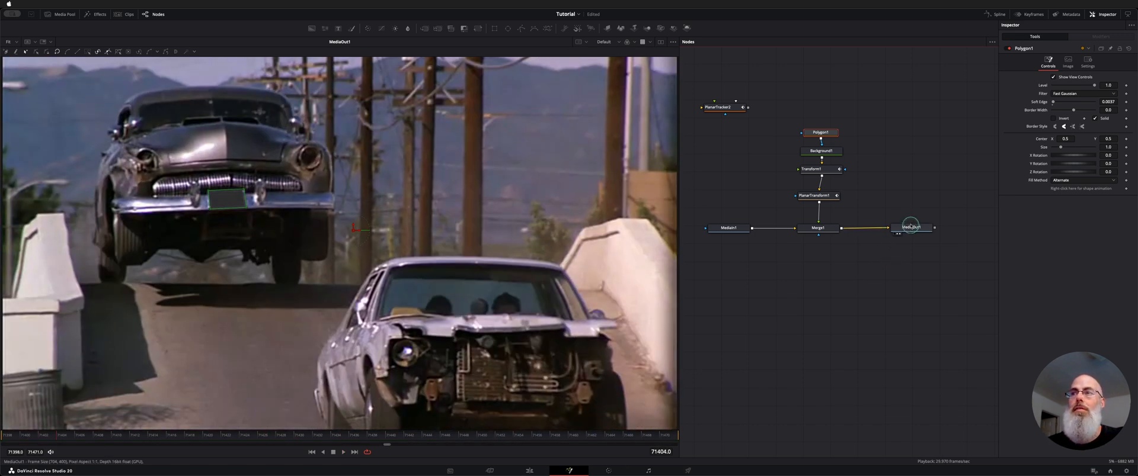
pyautogui.click(910, 227)
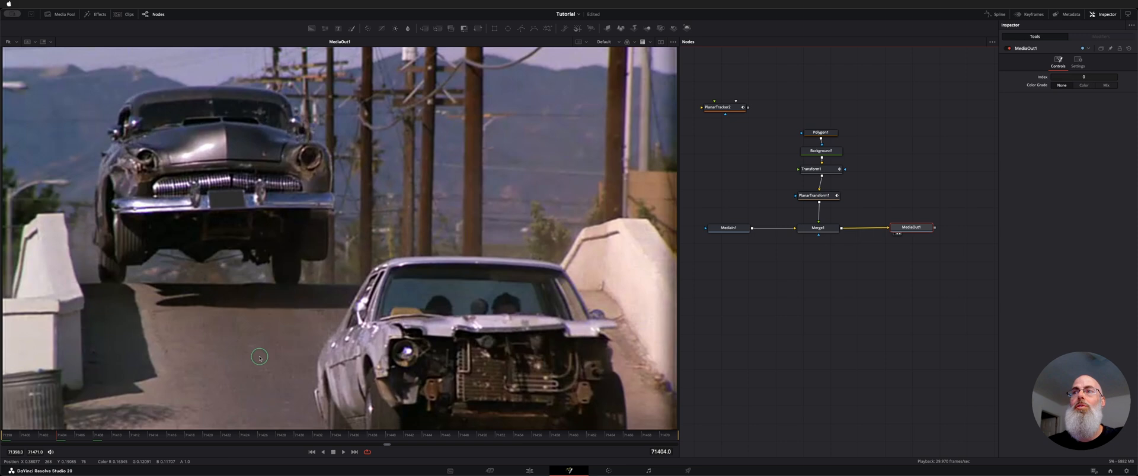
pyautogui.click(311, 452)
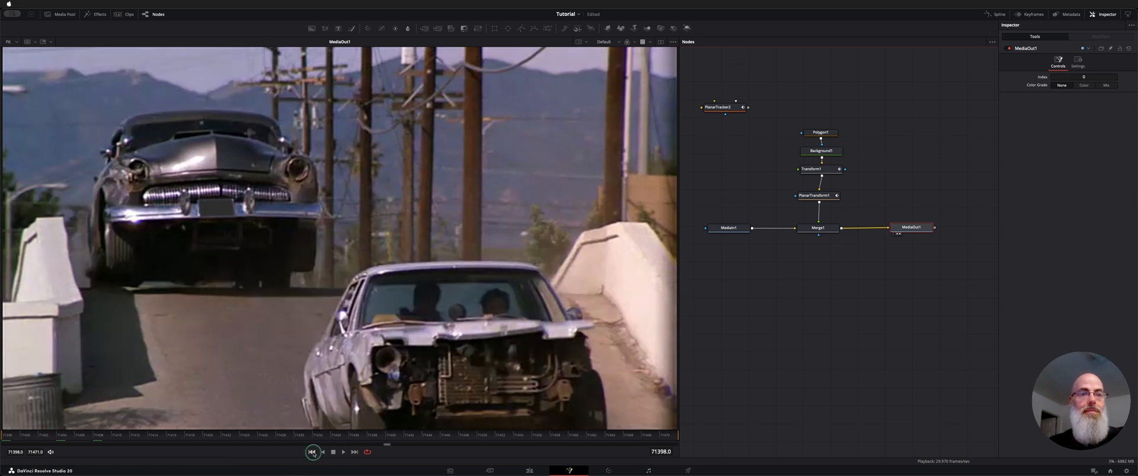
pyautogui.click(343, 451)
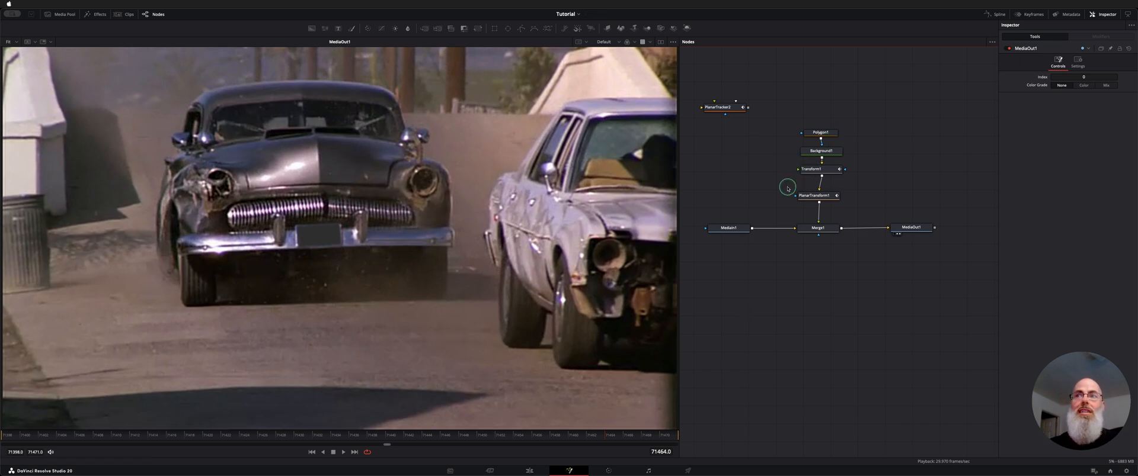
pyautogui.click(818, 196)
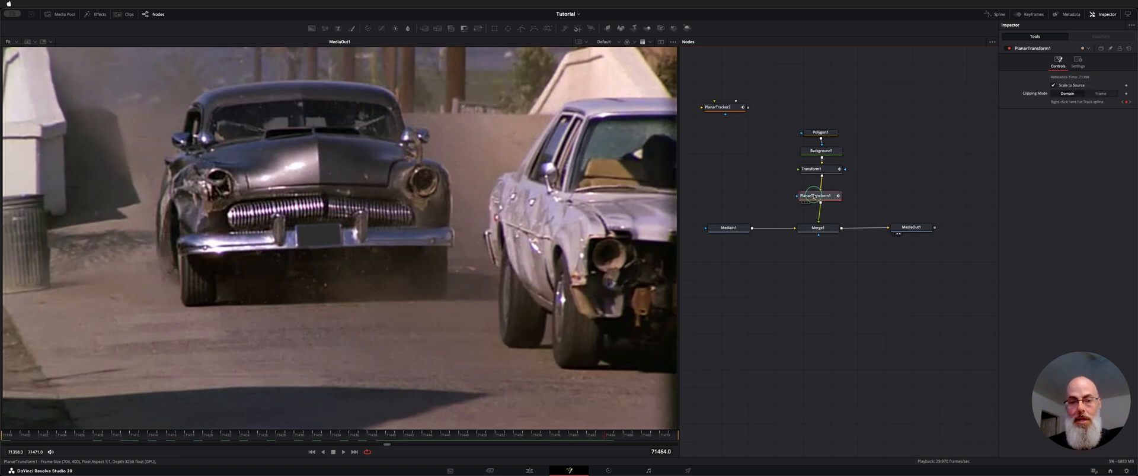